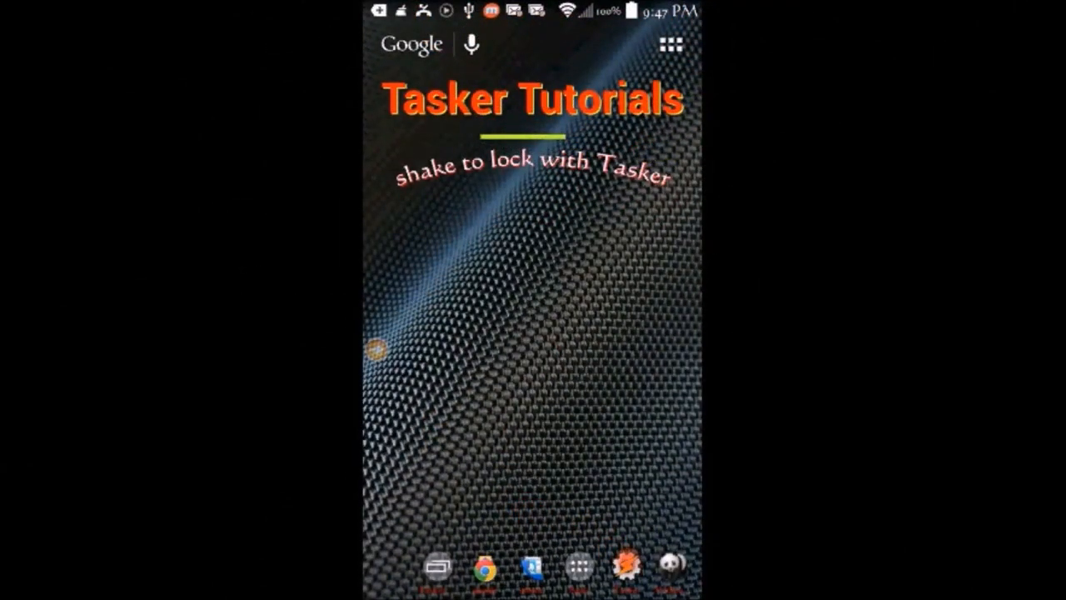
Launch Tasker and create a new project named 'Shake Lock'
click(627, 572)
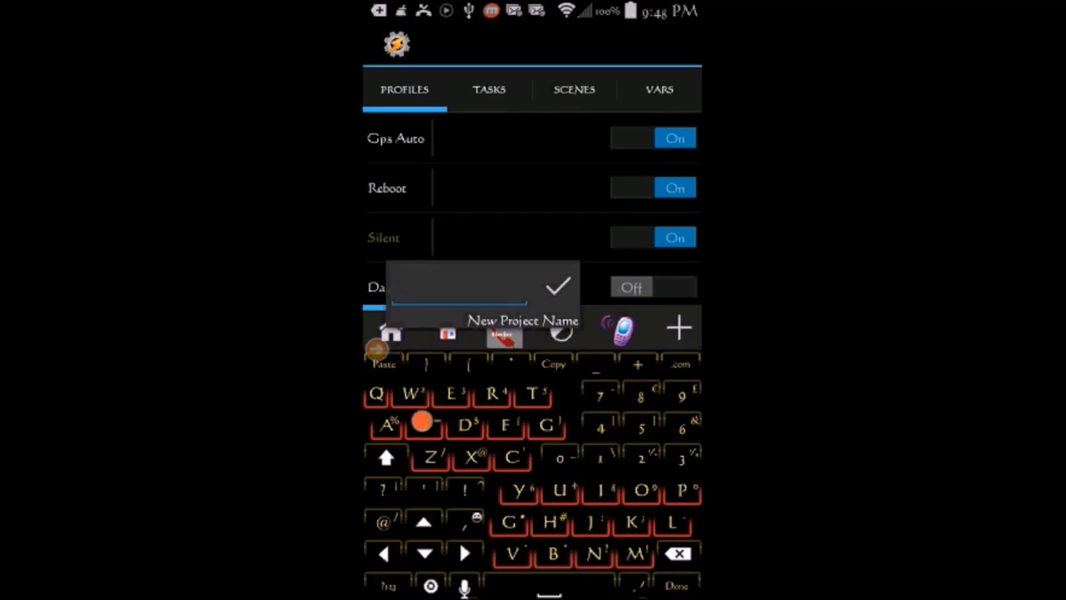
text(Shai)
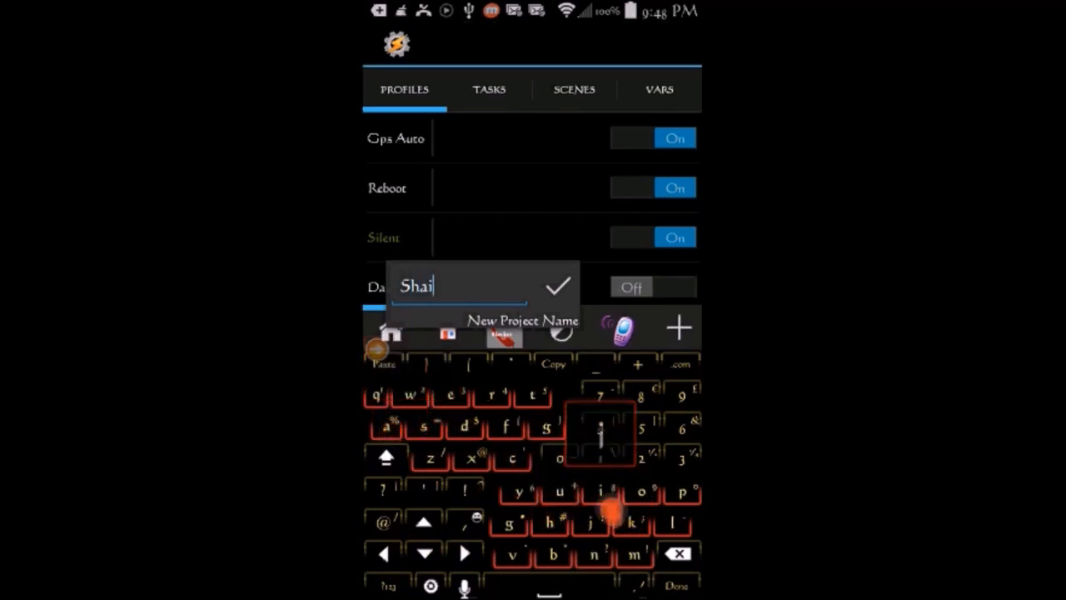
click(686, 553)
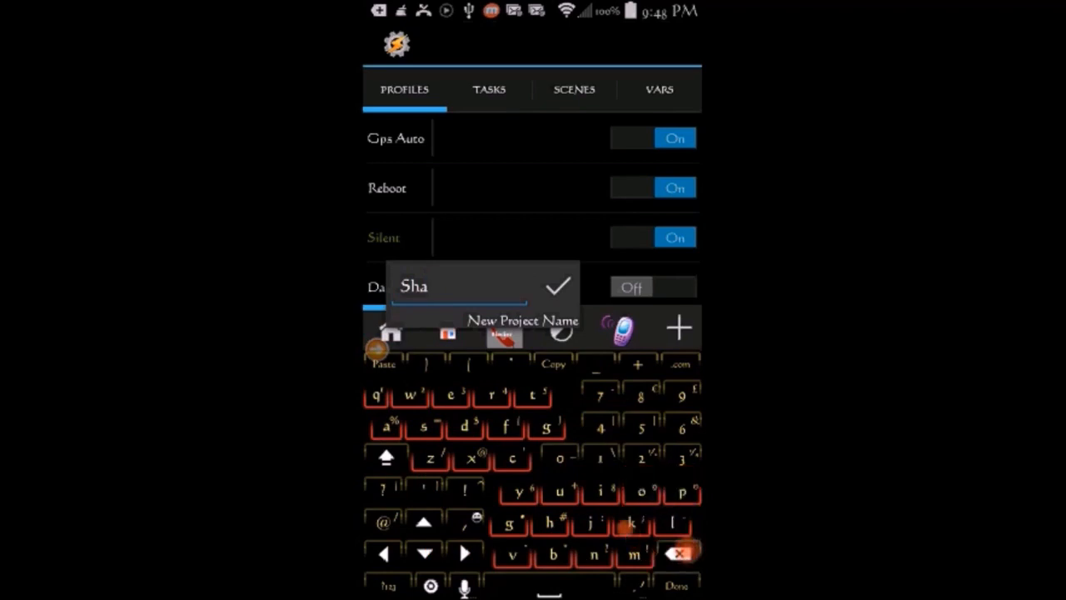
text(ke Lock)
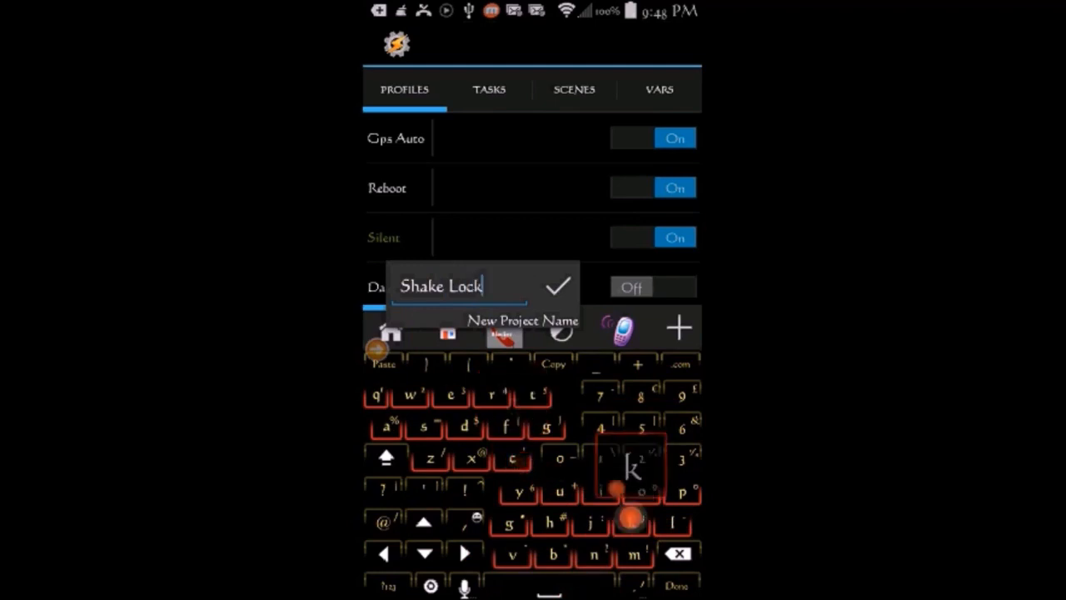
click(554, 287)
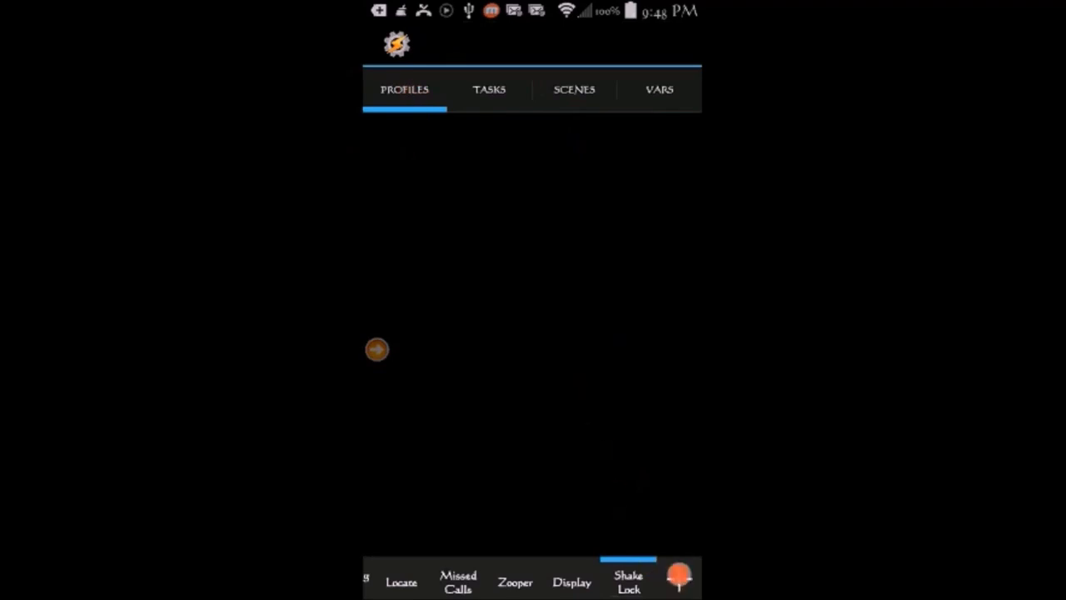
Add a new profile named 'Shake Lock' to the project
click(376, 350)
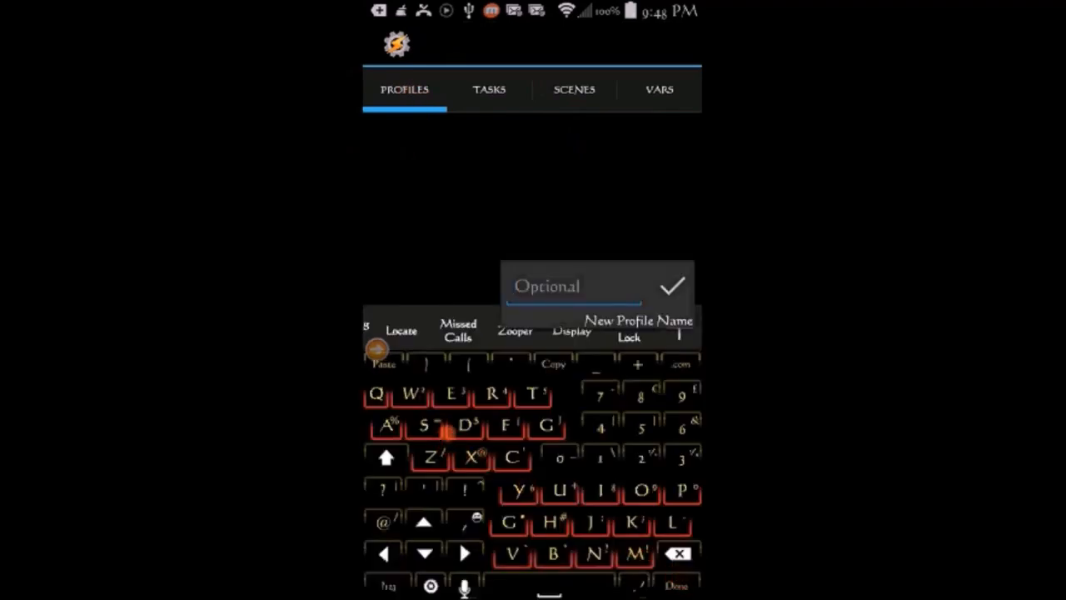
click(423, 426)
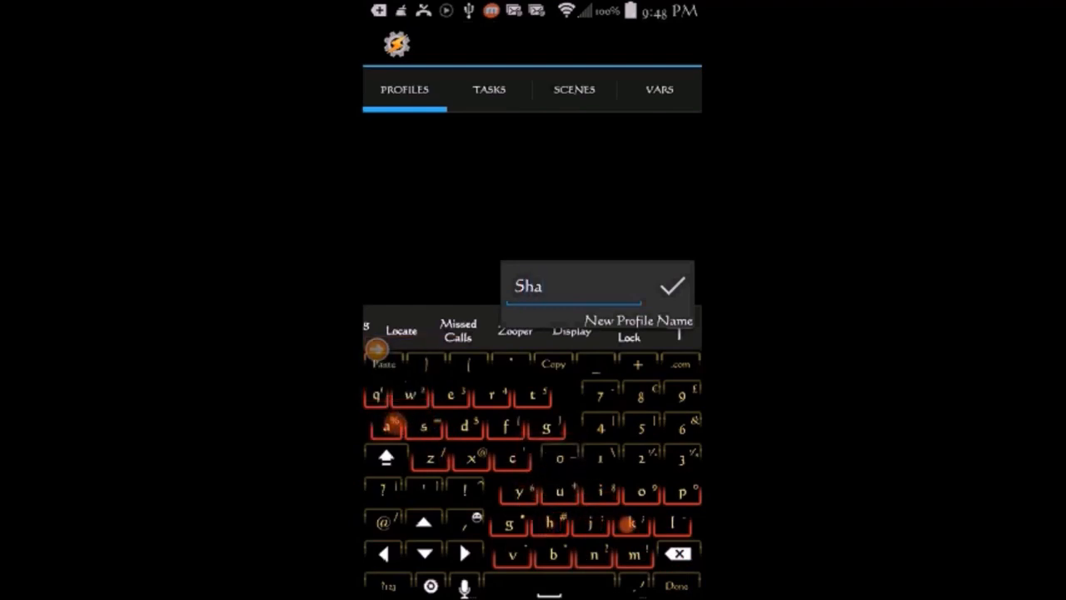
text(ke Lock)
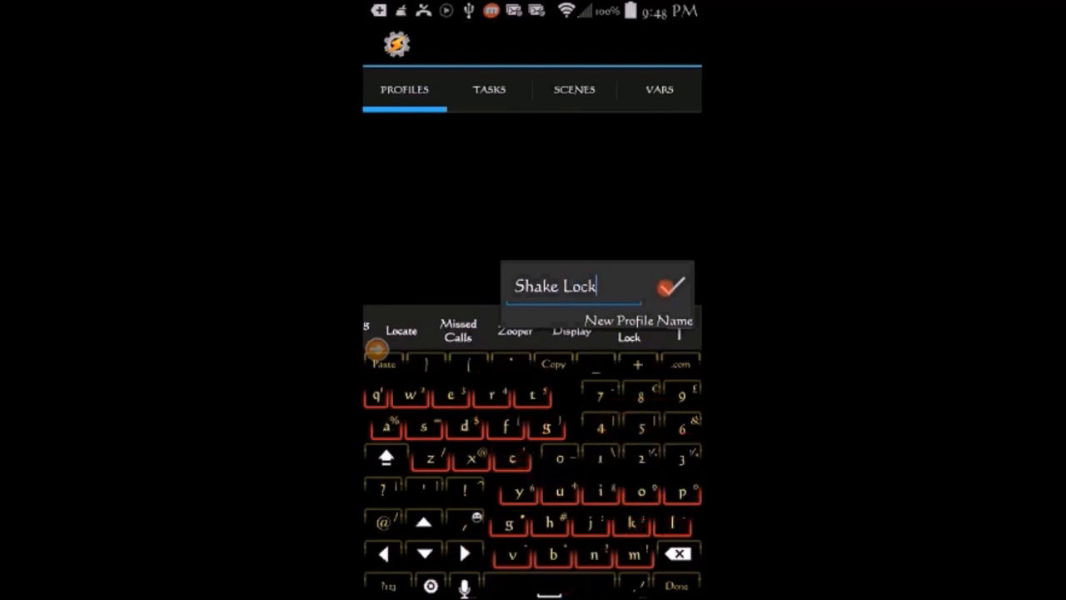
click(669, 287)
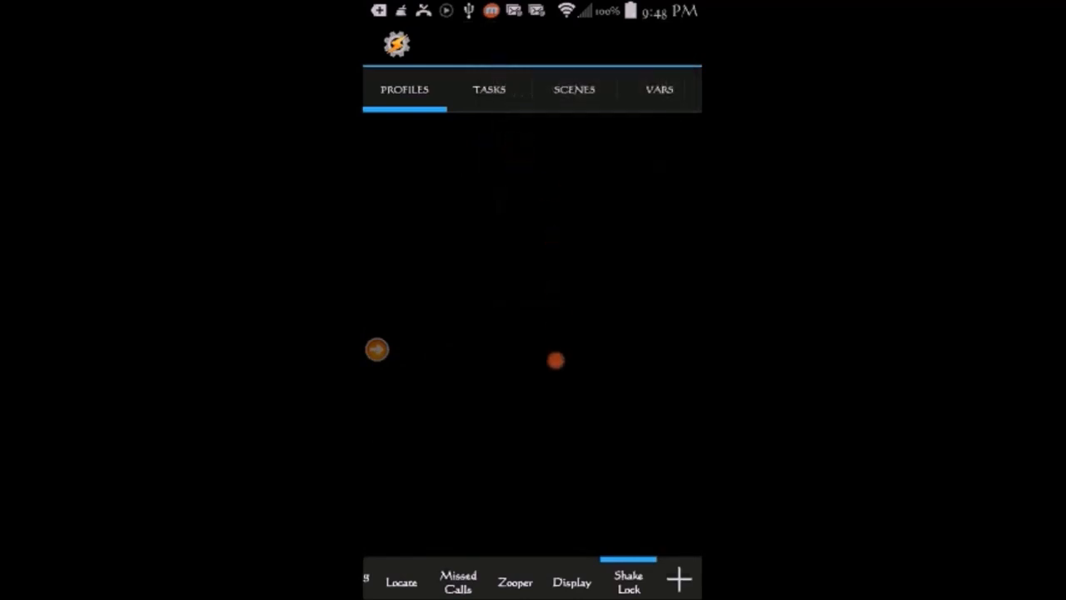
Trigger the profile on a Sensor > Shake event with Axis set to Left-Right
click(680, 576)
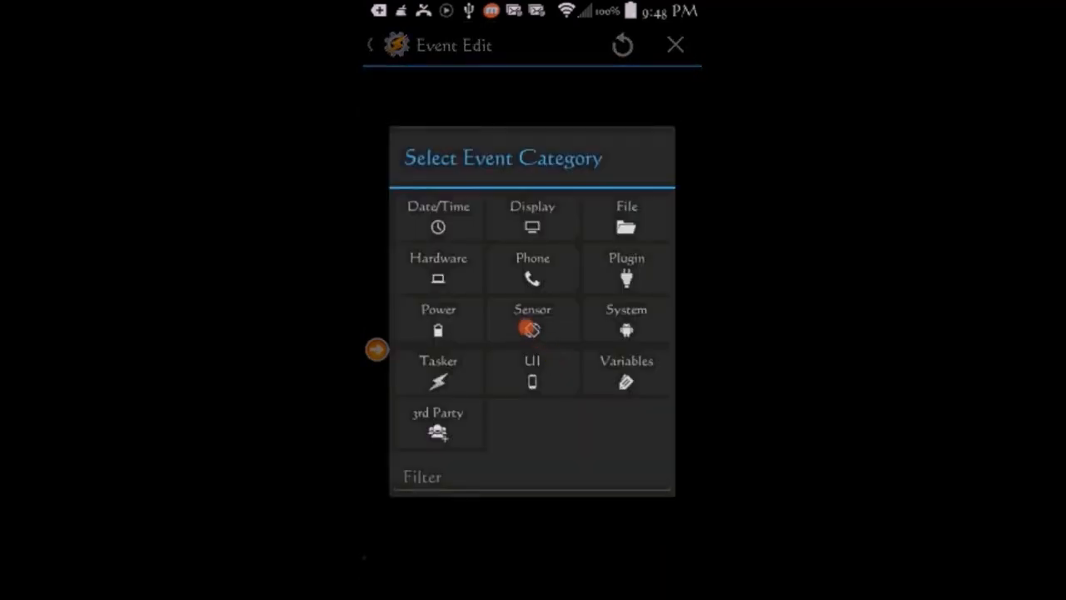
click(533, 327)
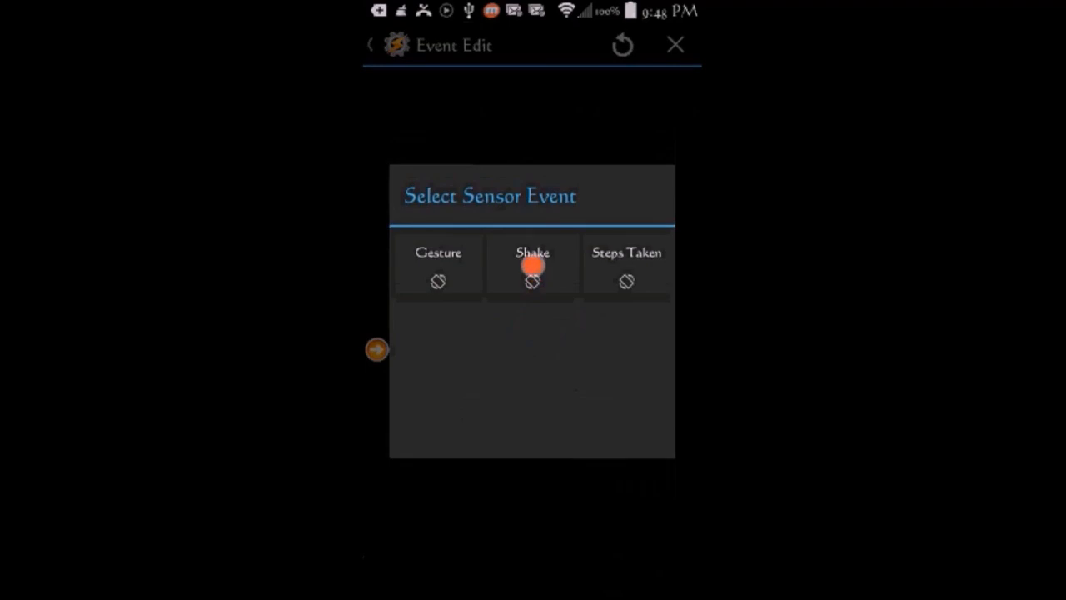
click(533, 265)
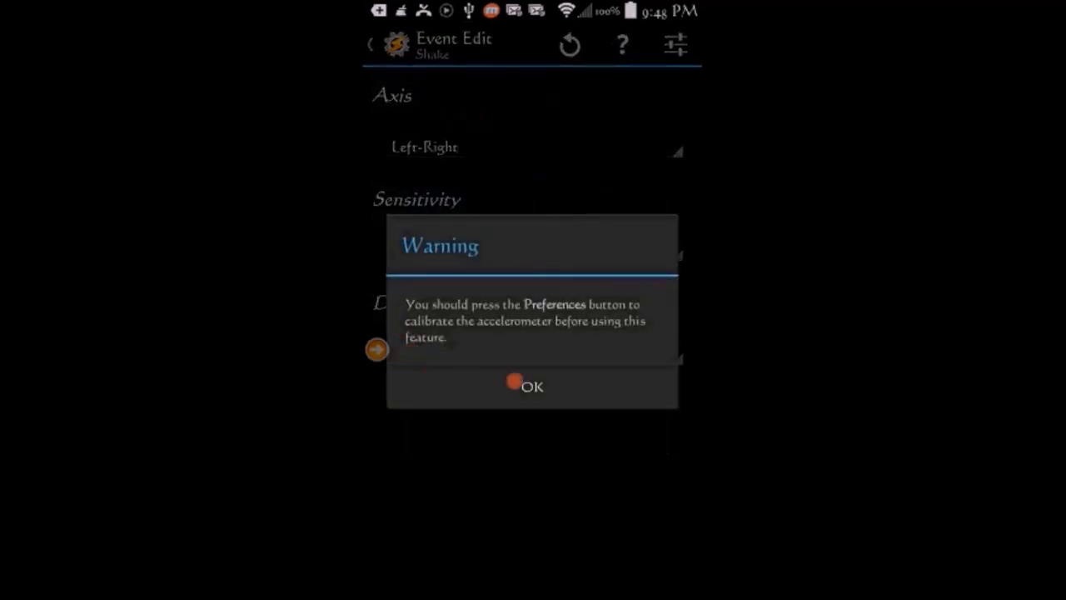
click(534, 387)
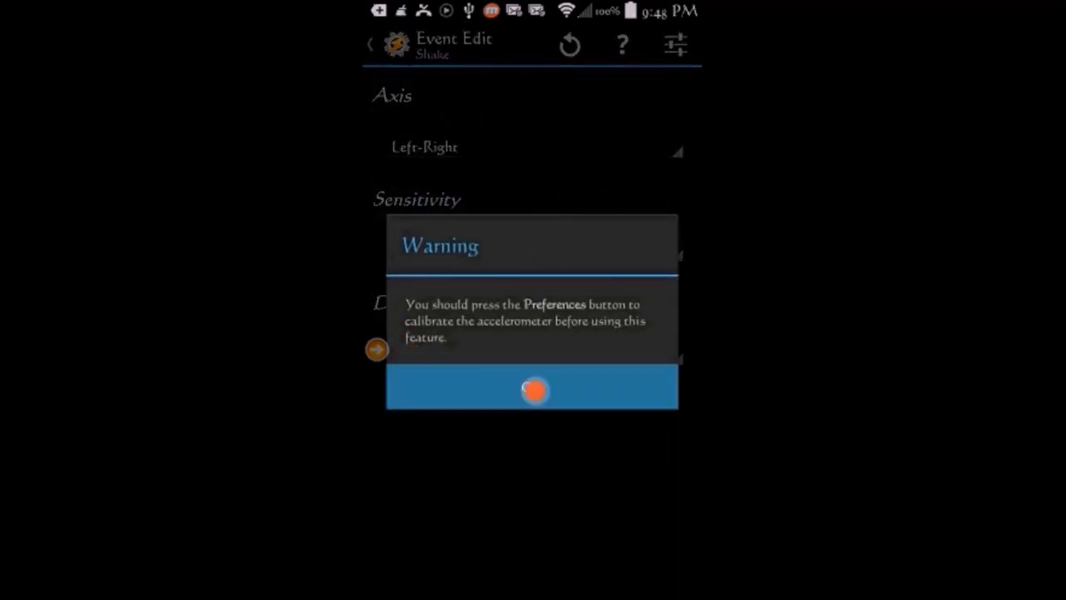
click(533, 390)
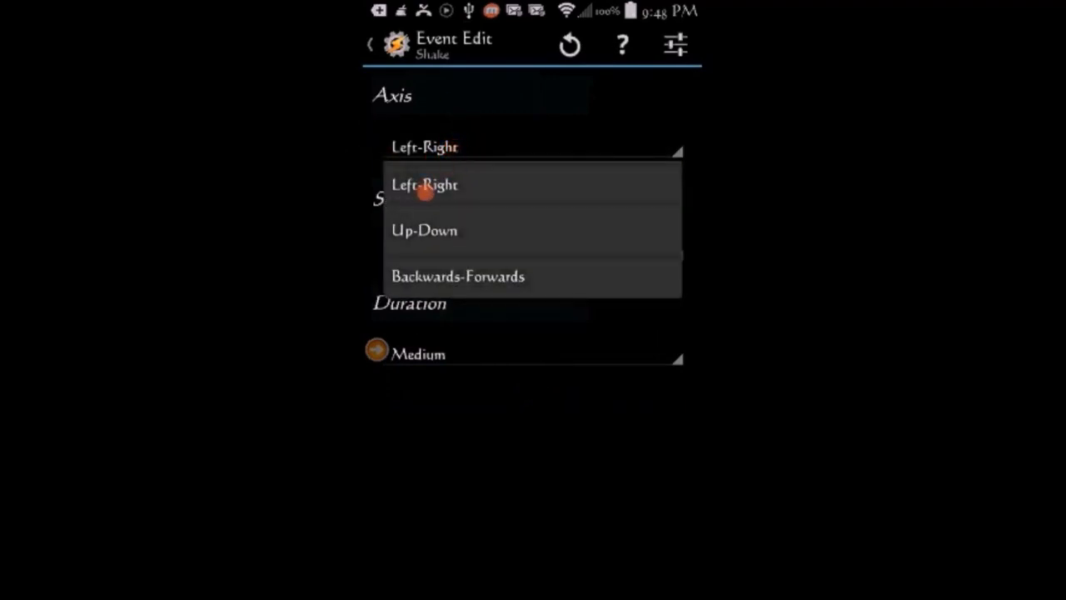
mouse_move(429, 268)
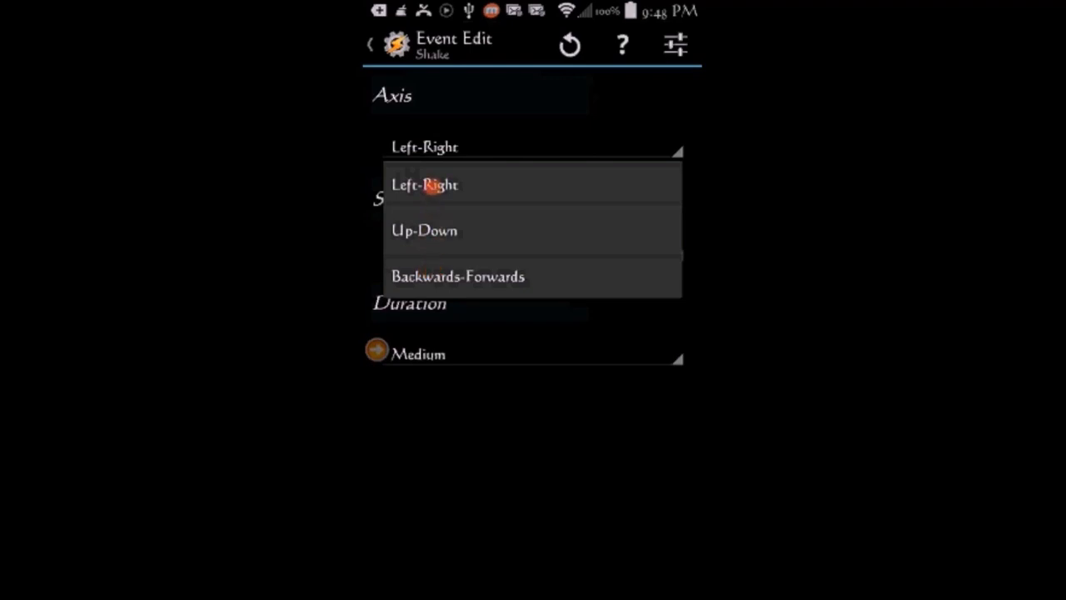
click(425, 183)
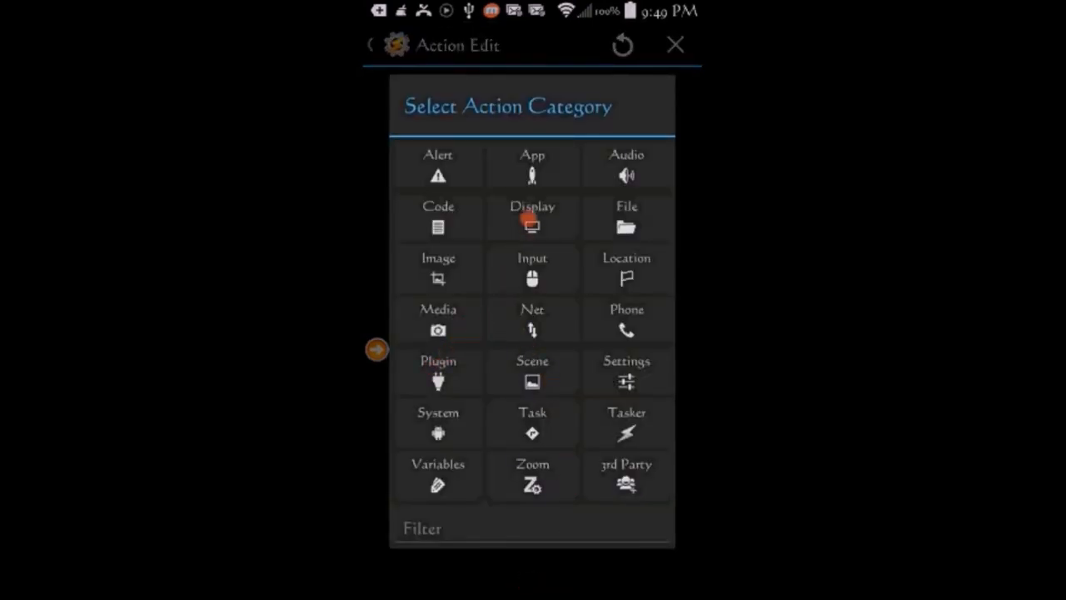
click(533, 217)
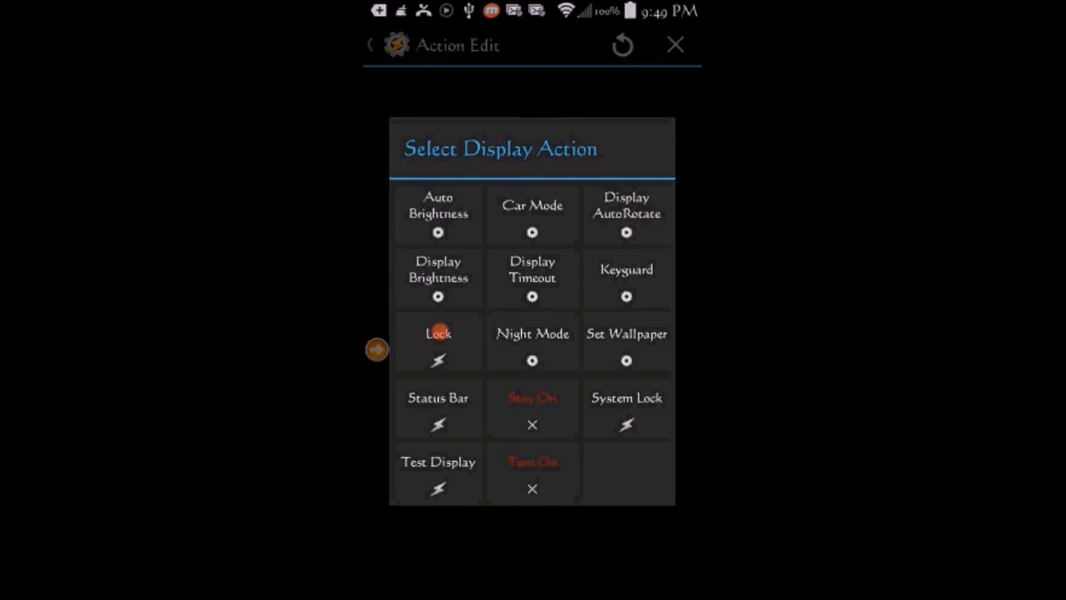
click(436, 335)
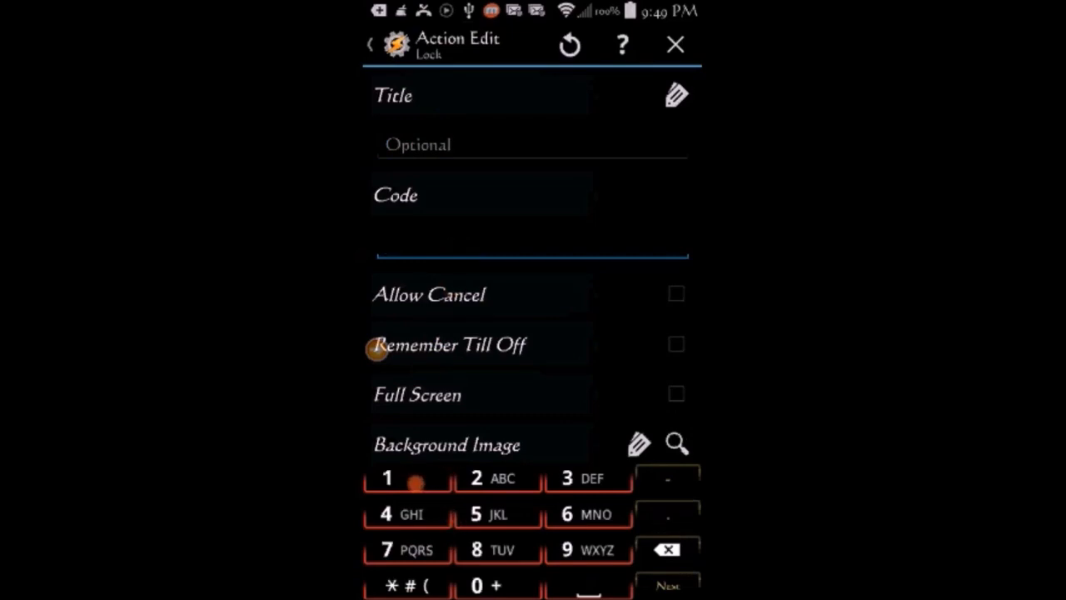
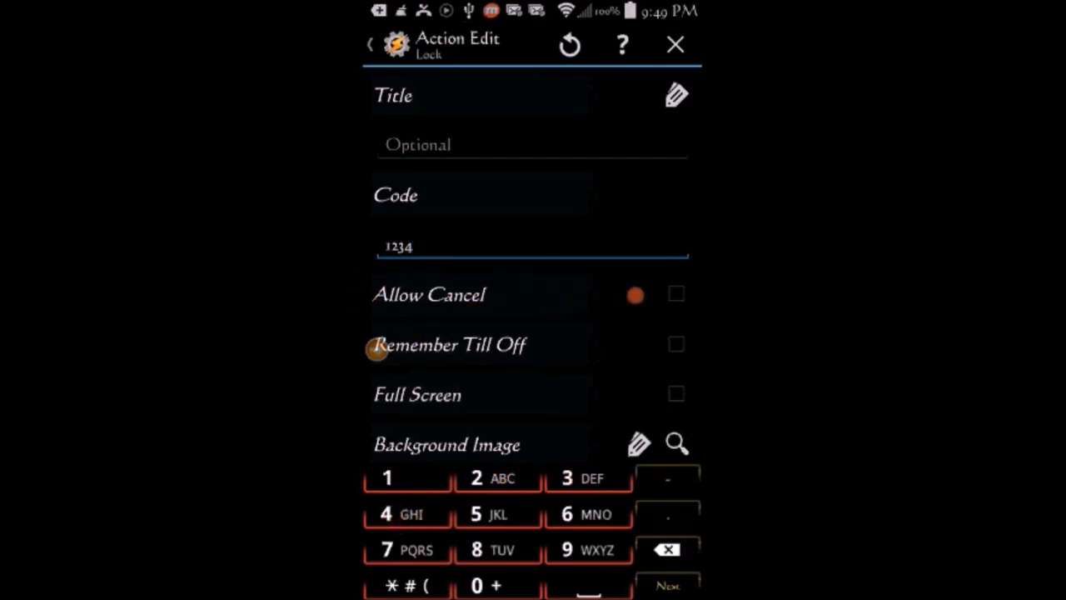
click(676, 293)
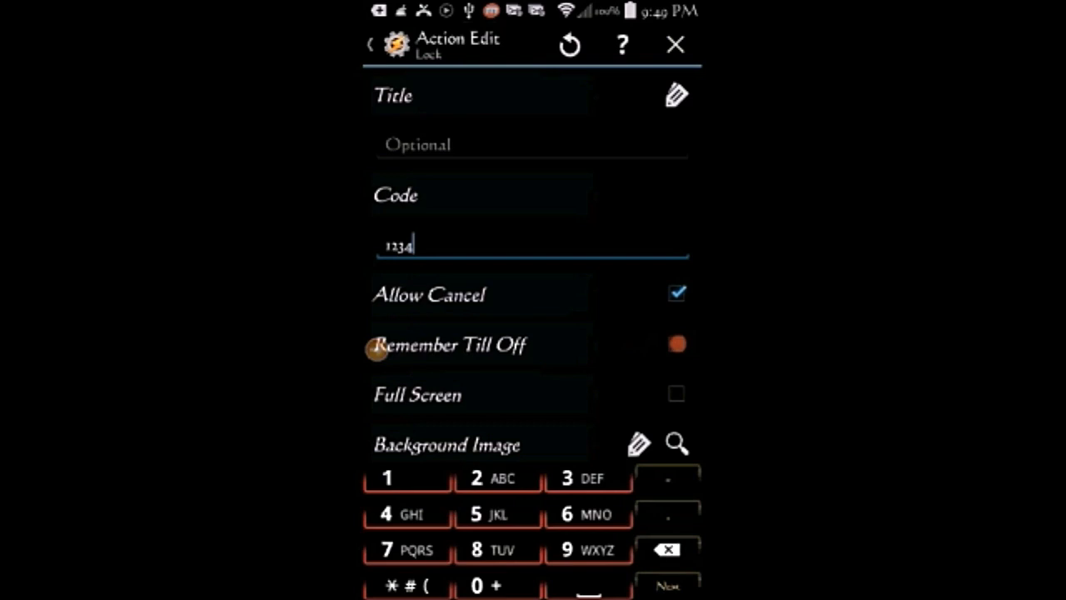
click(676, 343)
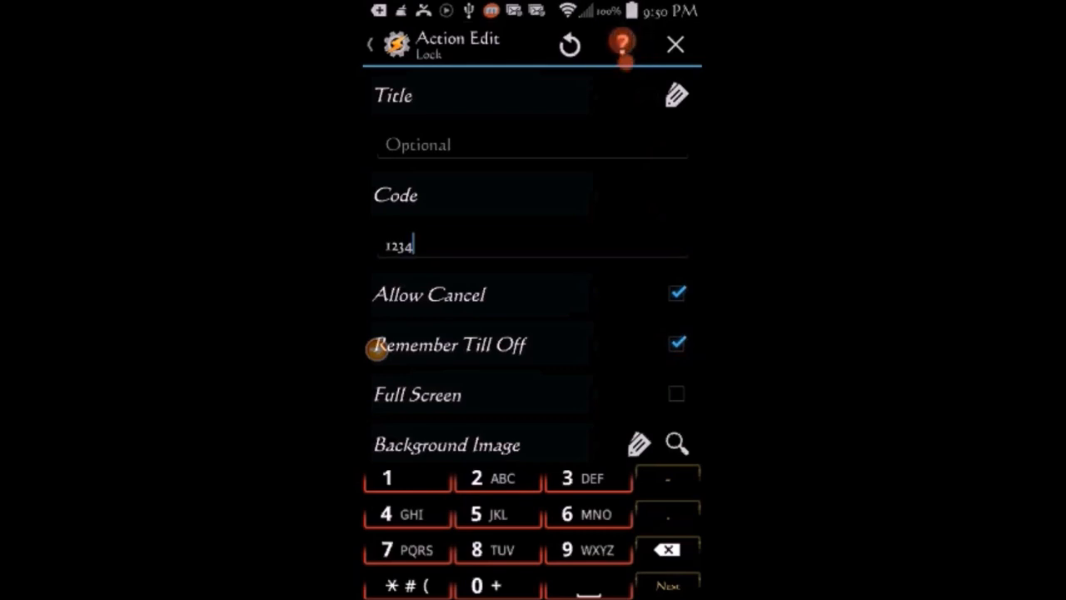
Set the Lock action's background image from the Gallery, used just once
click(623, 43)
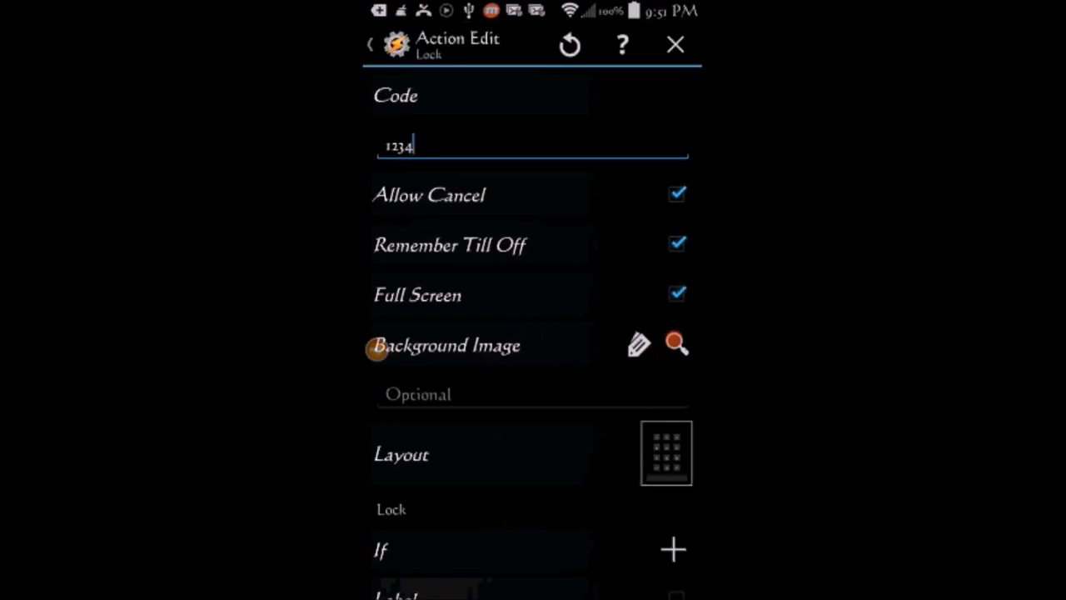
click(677, 344)
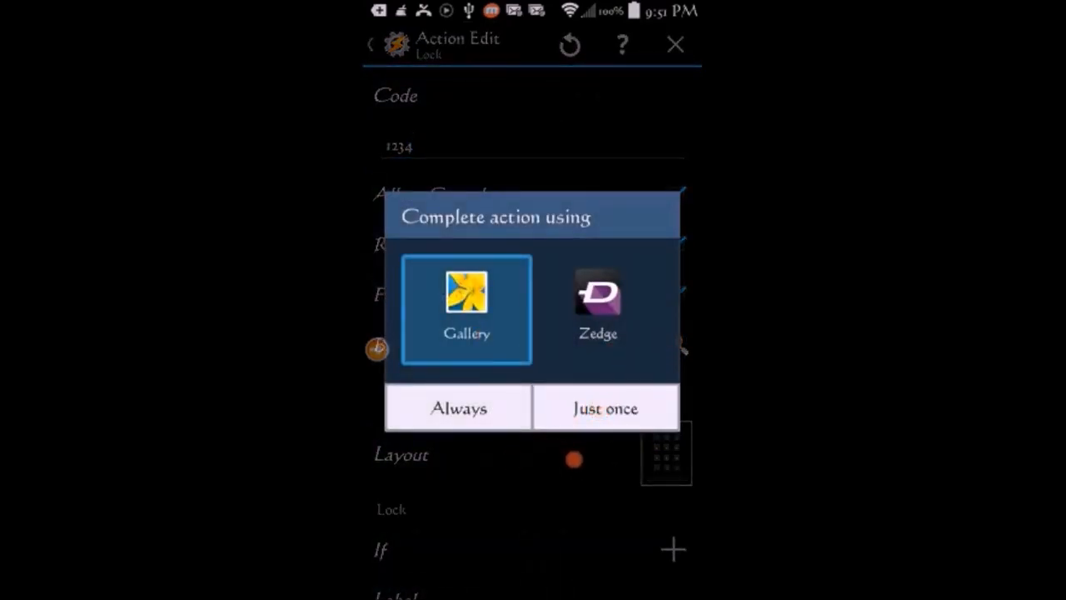
click(583, 407)
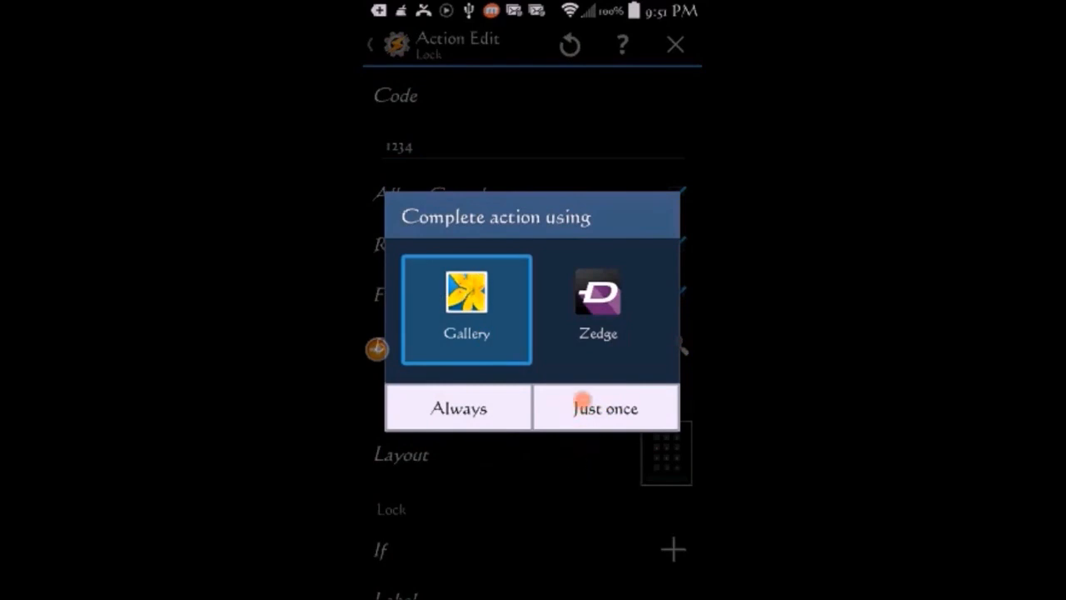
click(605, 407)
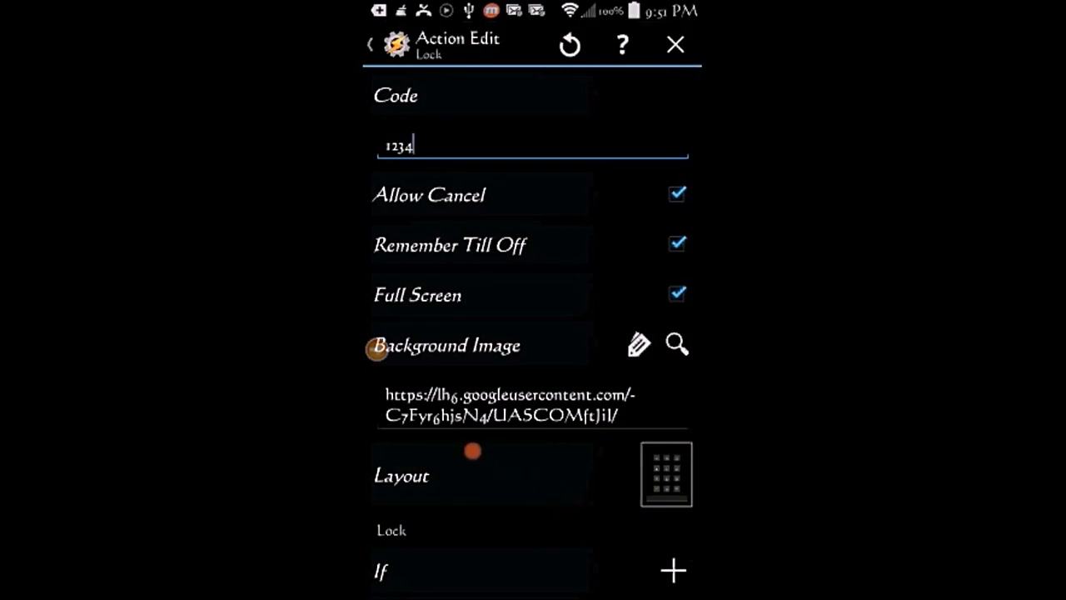
scroll(down, 3)
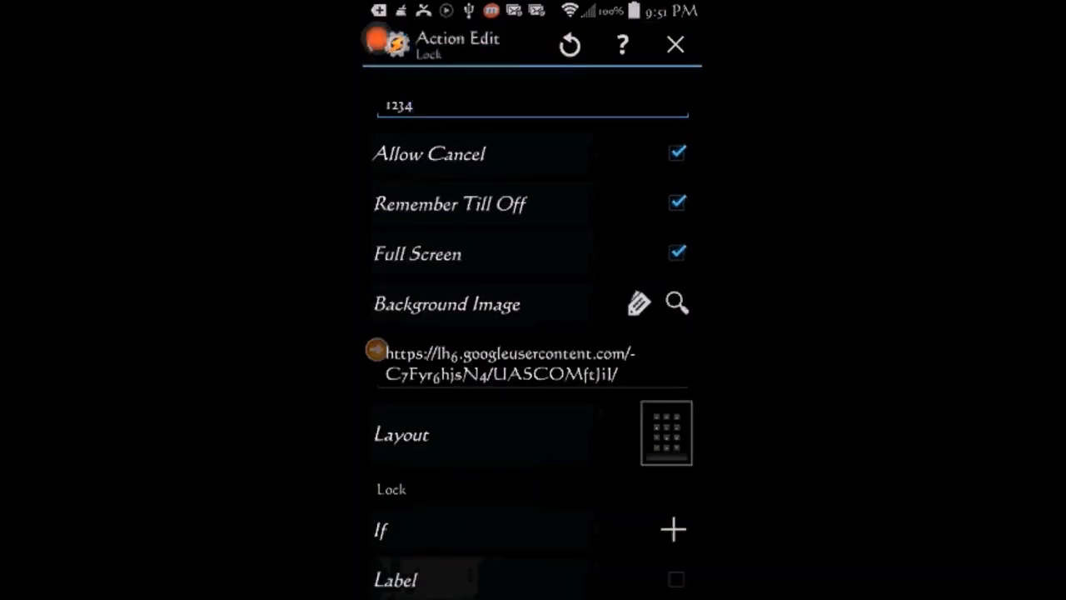
Save the Lock action and add the Secure Settings Dev Admin 'Lock Device' action
click(670, 530)
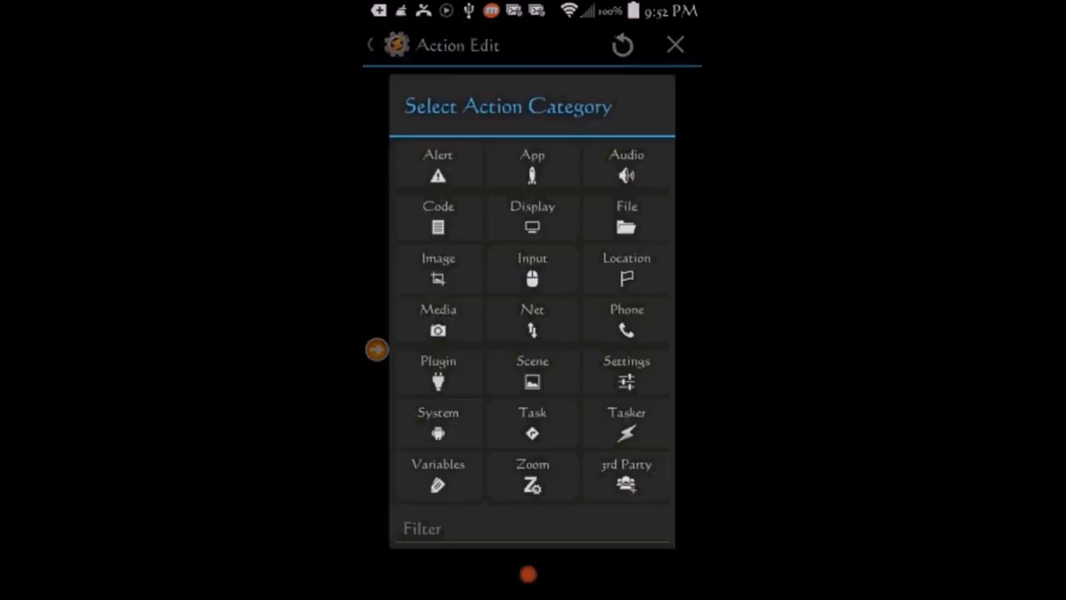
click(438, 386)
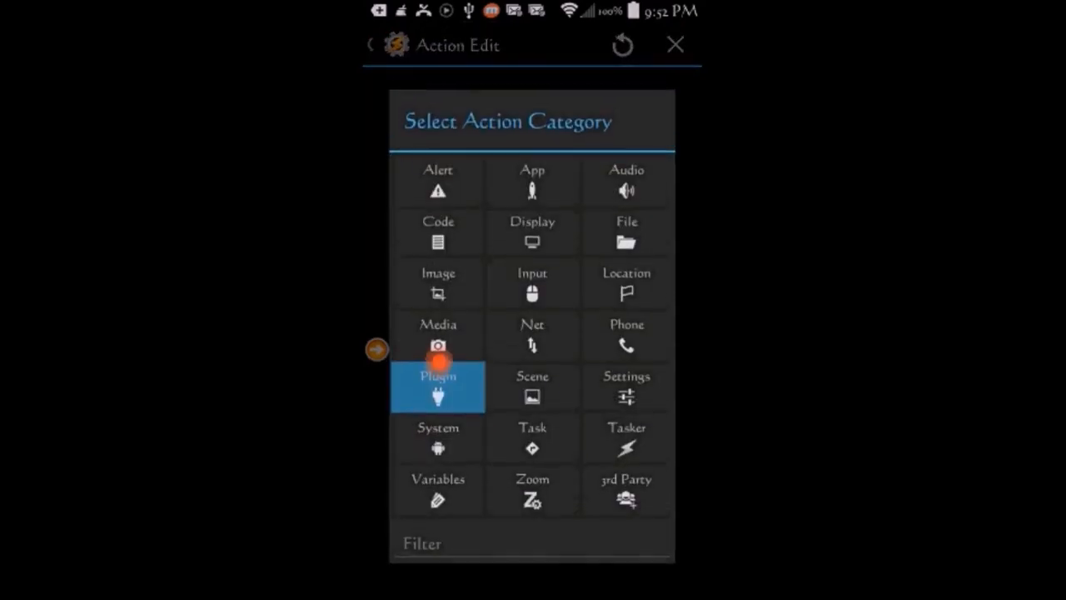
click(439, 387)
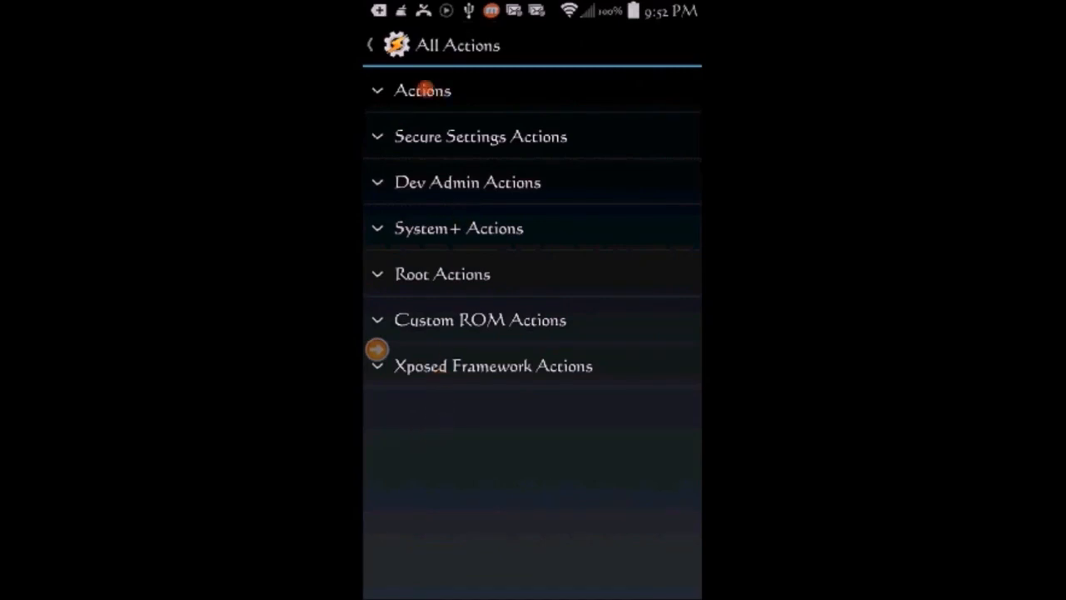
click(467, 182)
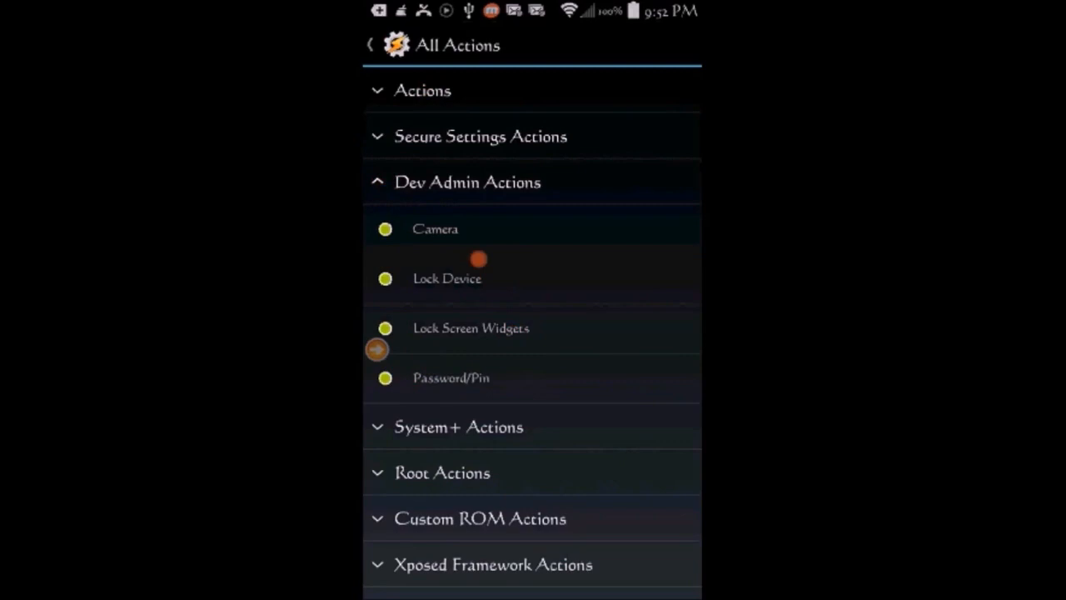
mouse_move(487, 265)
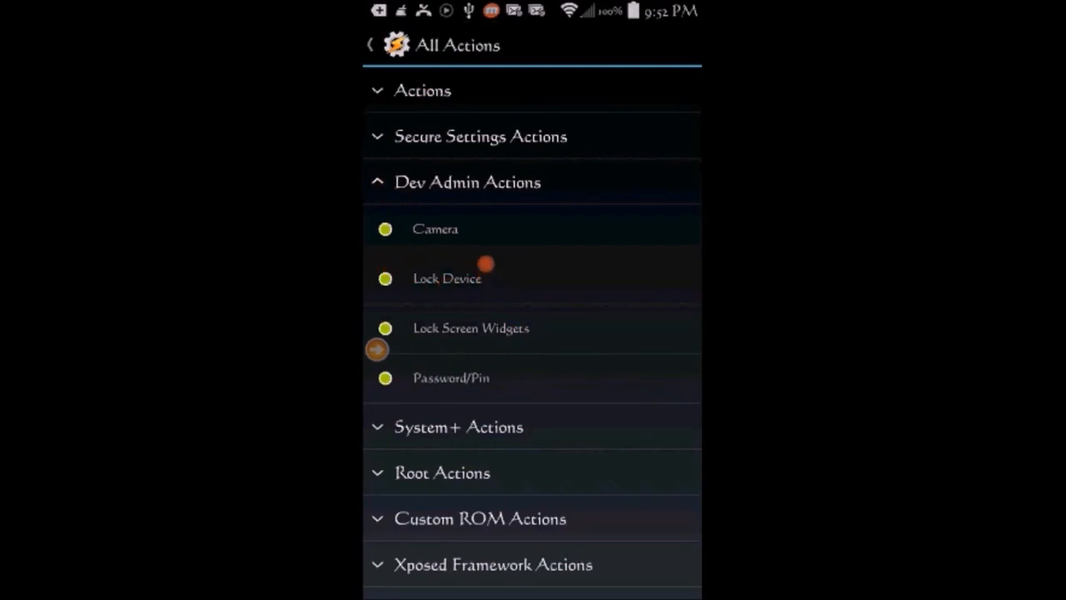
click(446, 279)
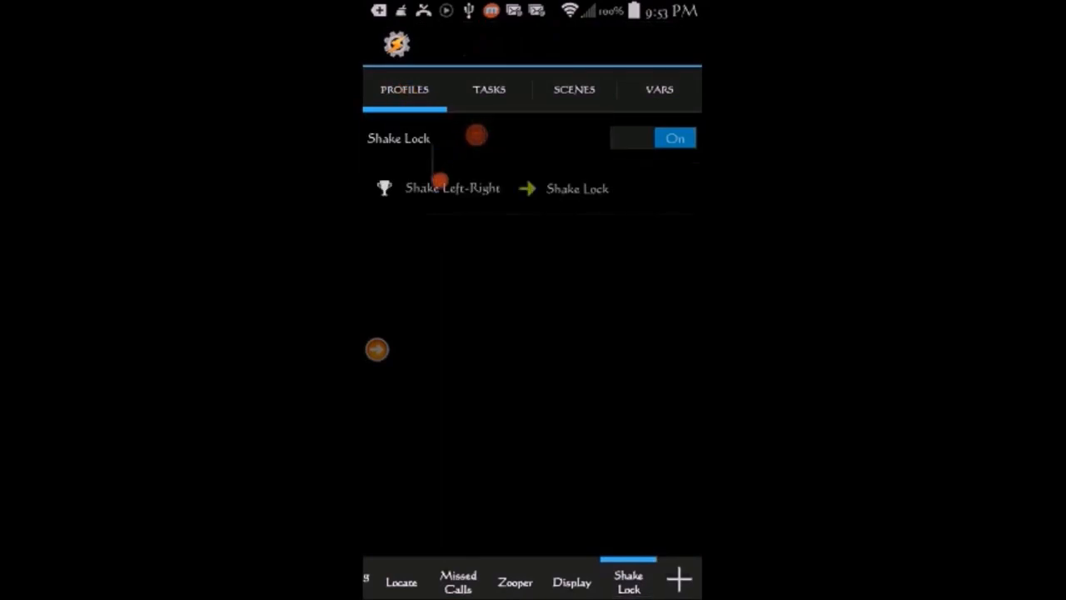
Add an application condition and select Car Home and Hangouts as exception apps
click(443, 187)
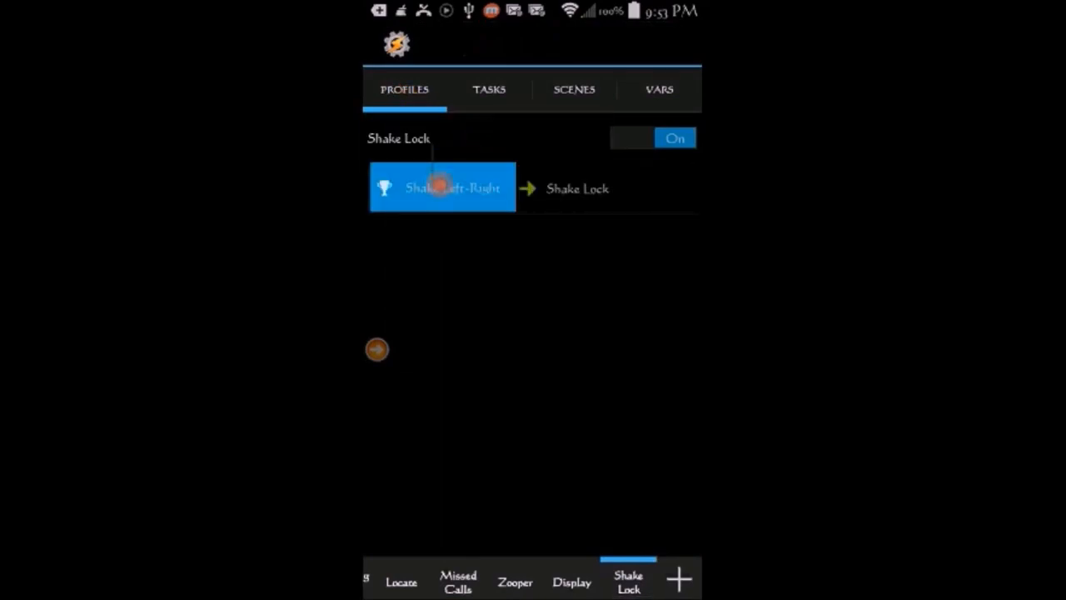
click(441, 187)
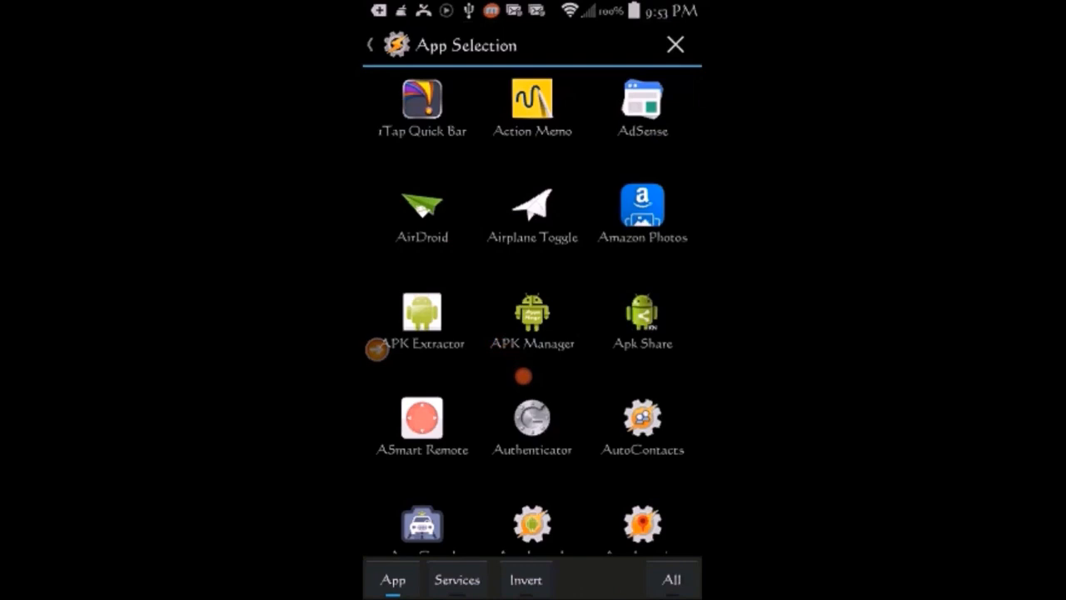
scroll(down, 3)
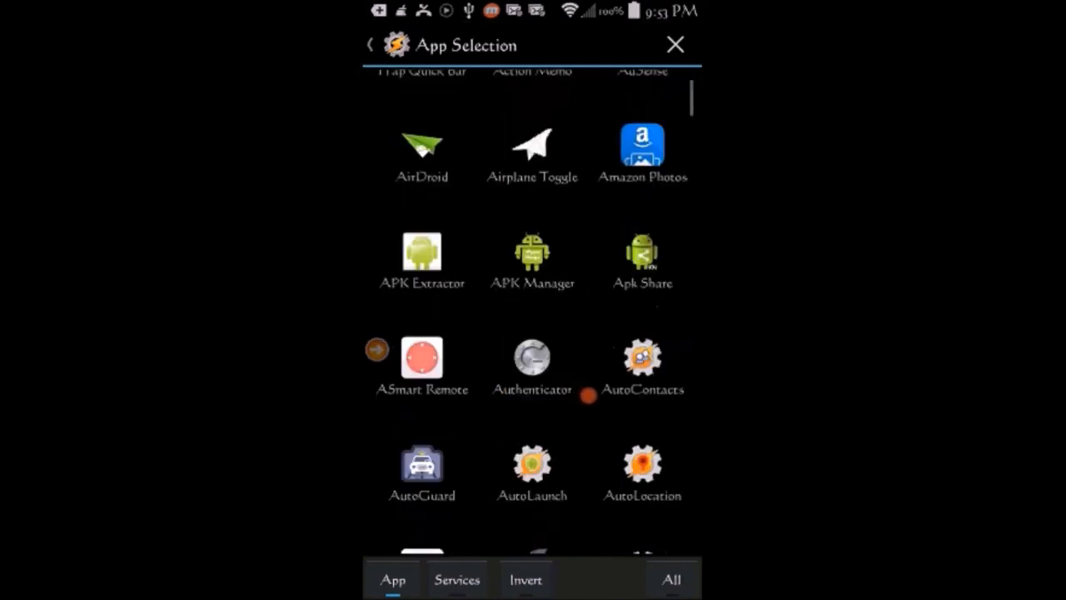
scroll(down, 3)
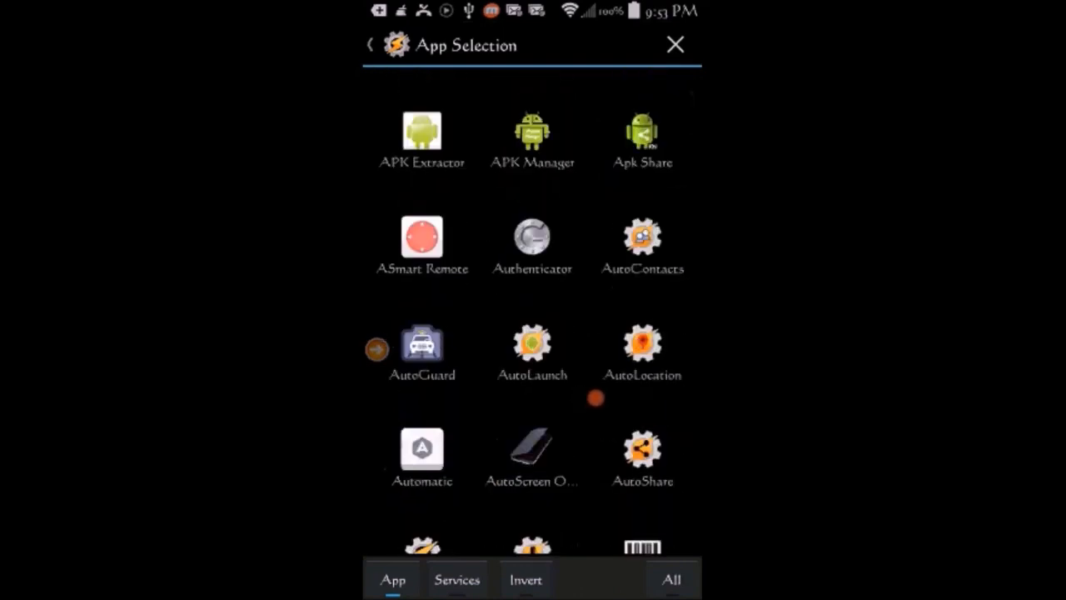
scroll(down, 3)
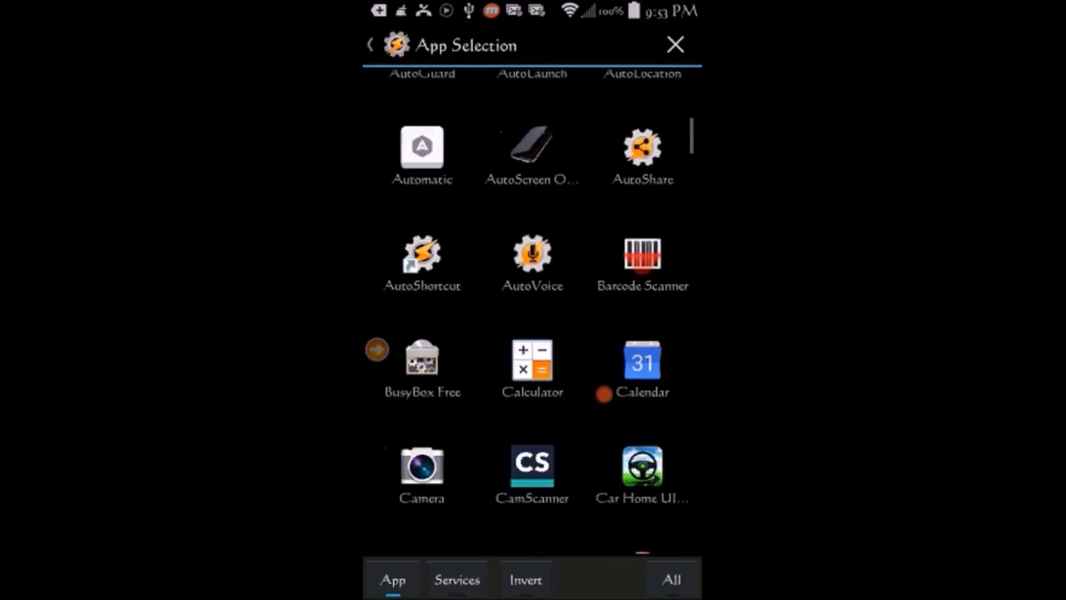
scroll(down, 3)
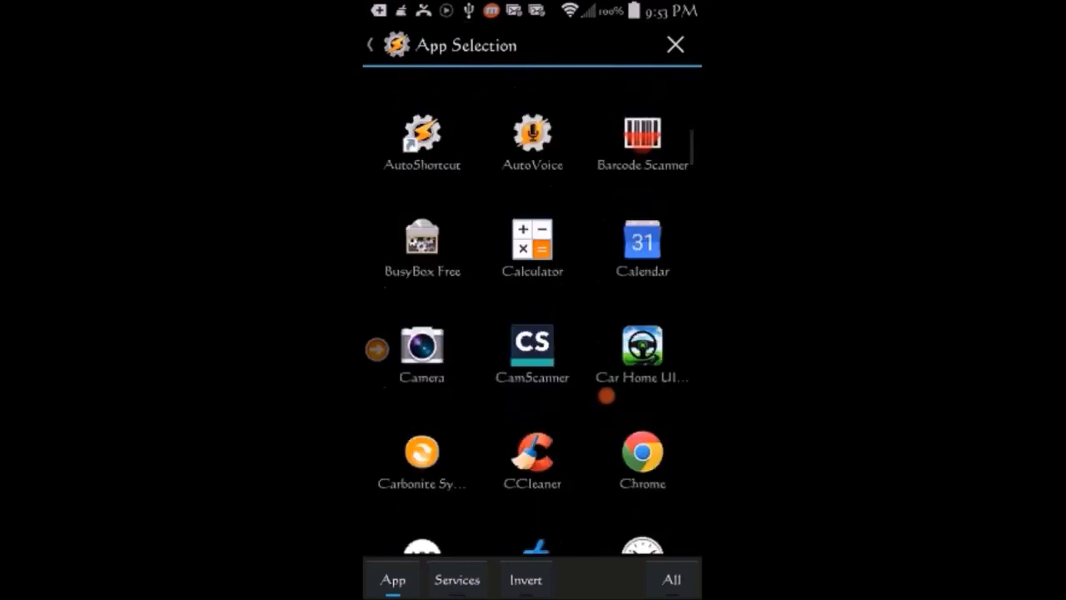
scroll(down, 3)
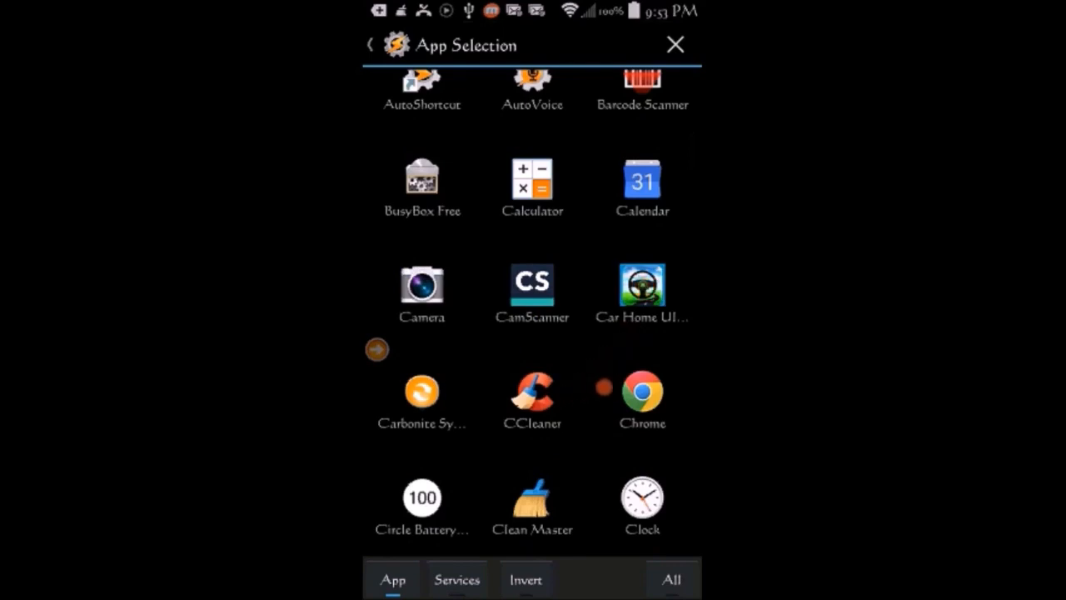
click(641, 287)
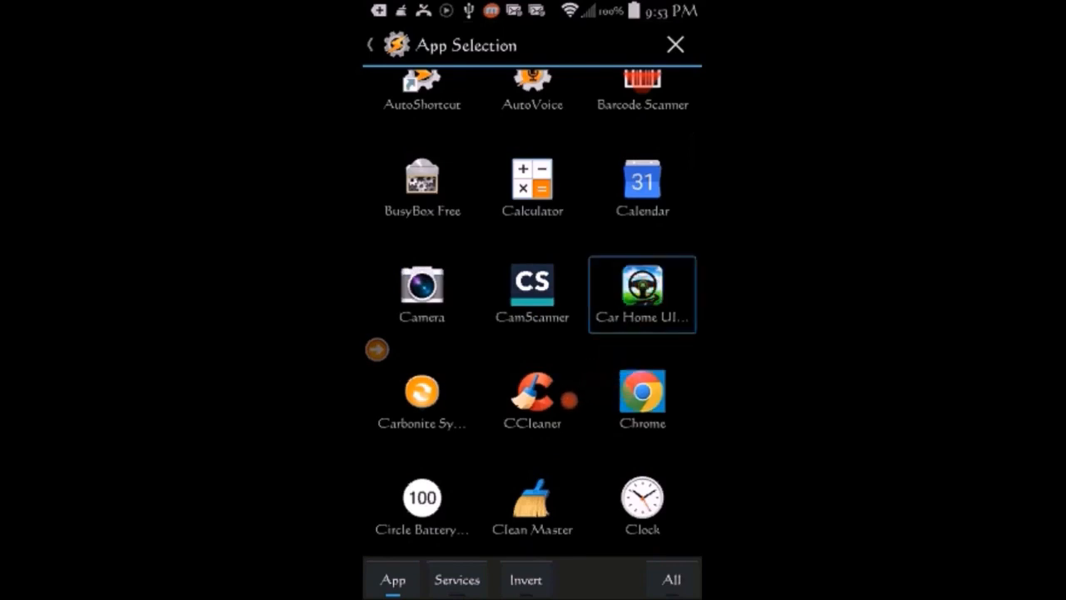
scroll(down, 3)
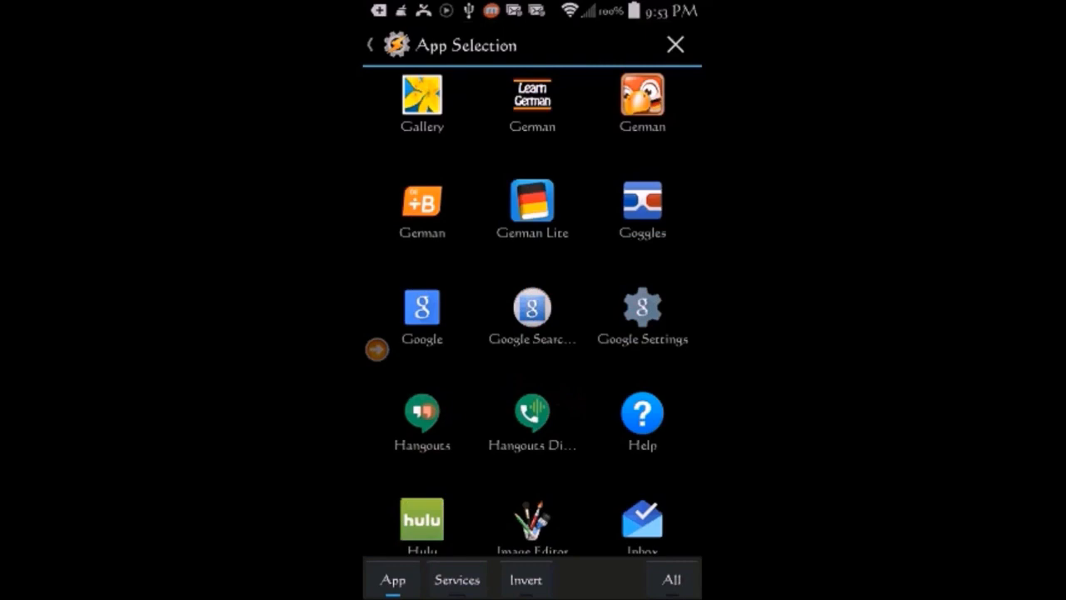
click(421, 413)
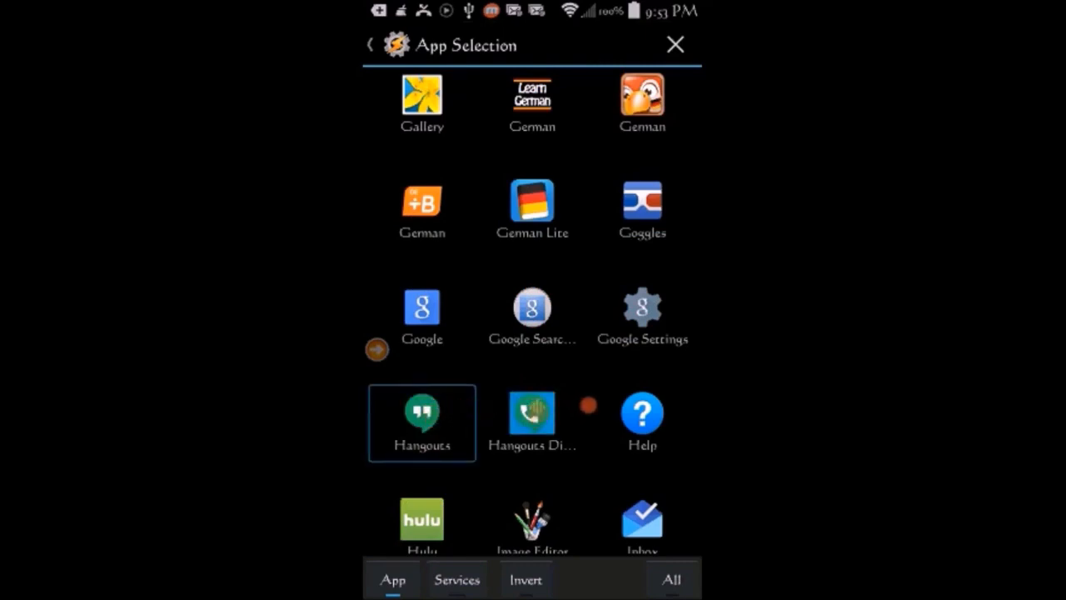
Also select Waze and YouTube, then finish the app selection
scroll(down, 3)
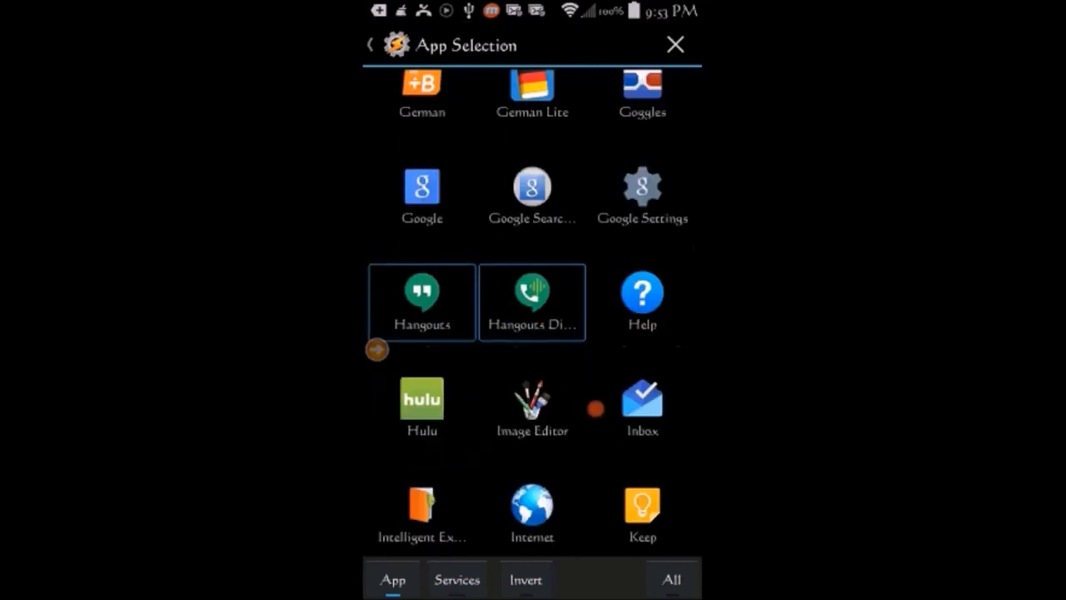
scroll(down, 3)
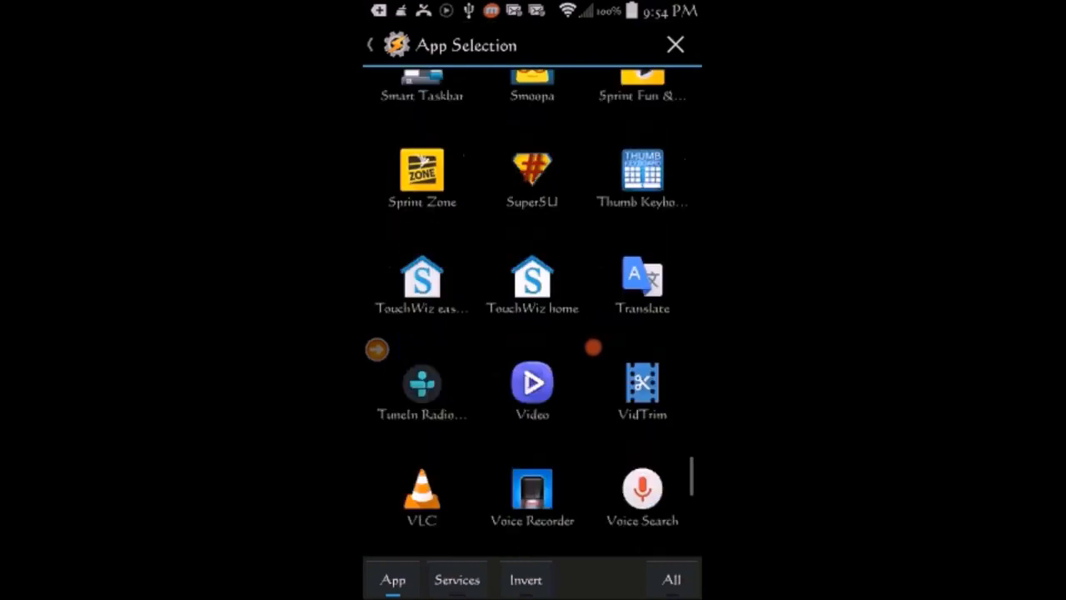
scroll(down, 3)
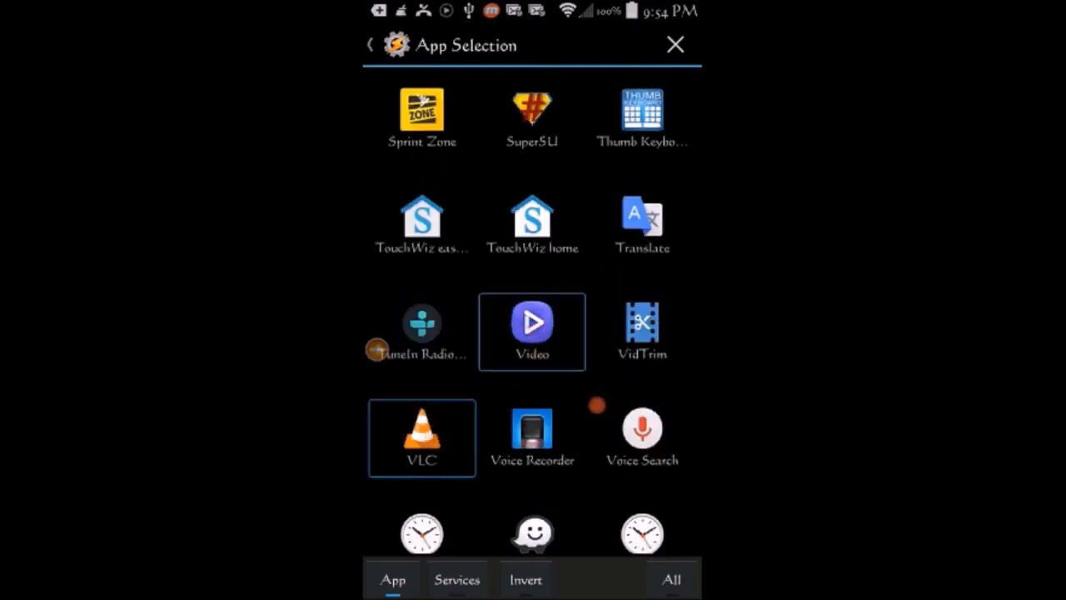
scroll(down, 3)
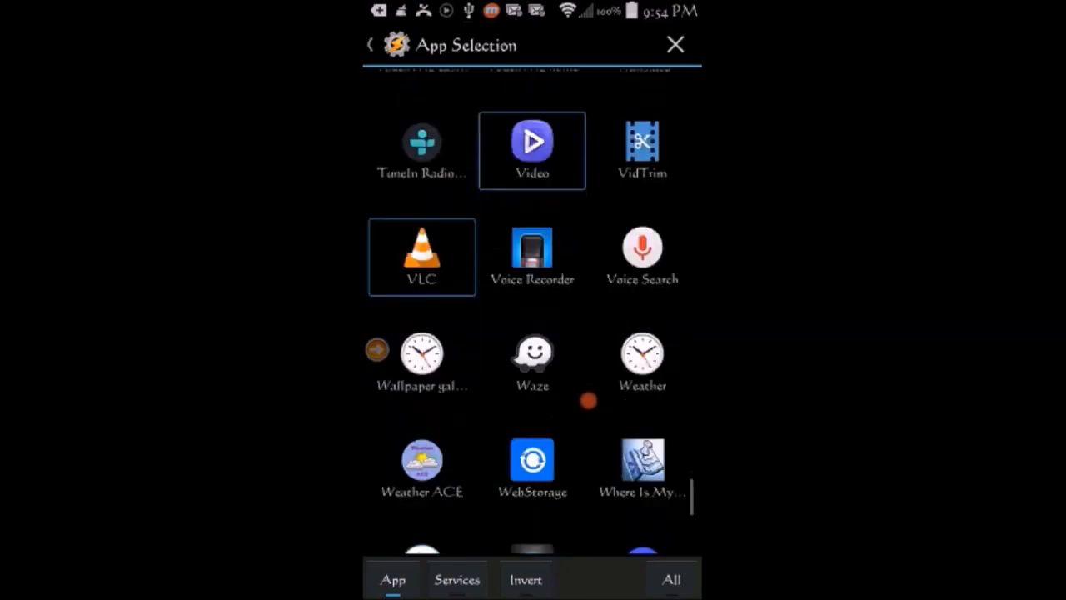
click(531, 356)
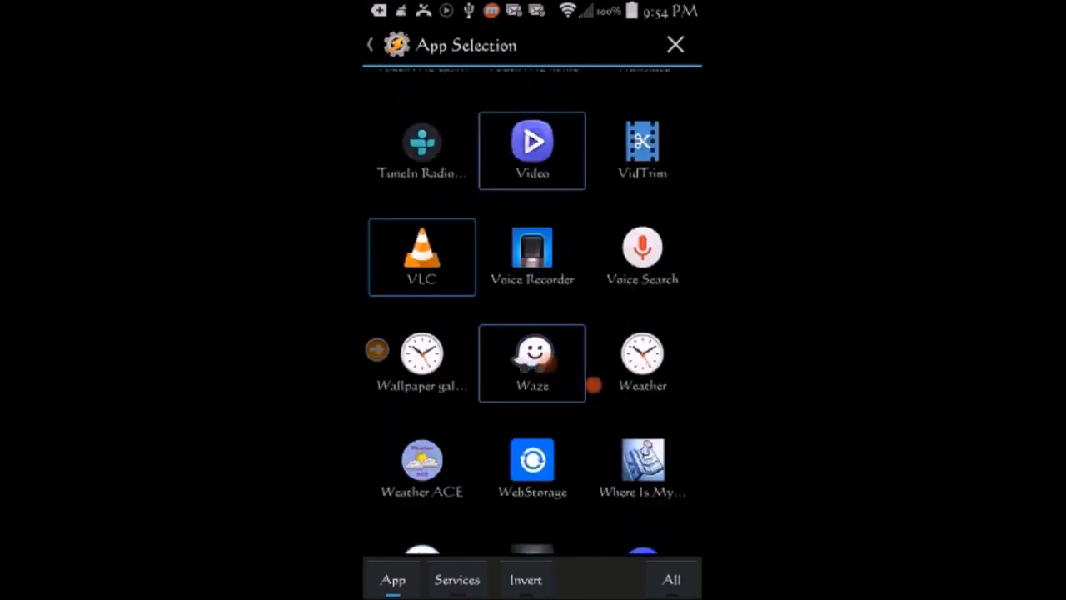
scroll(down, 3)
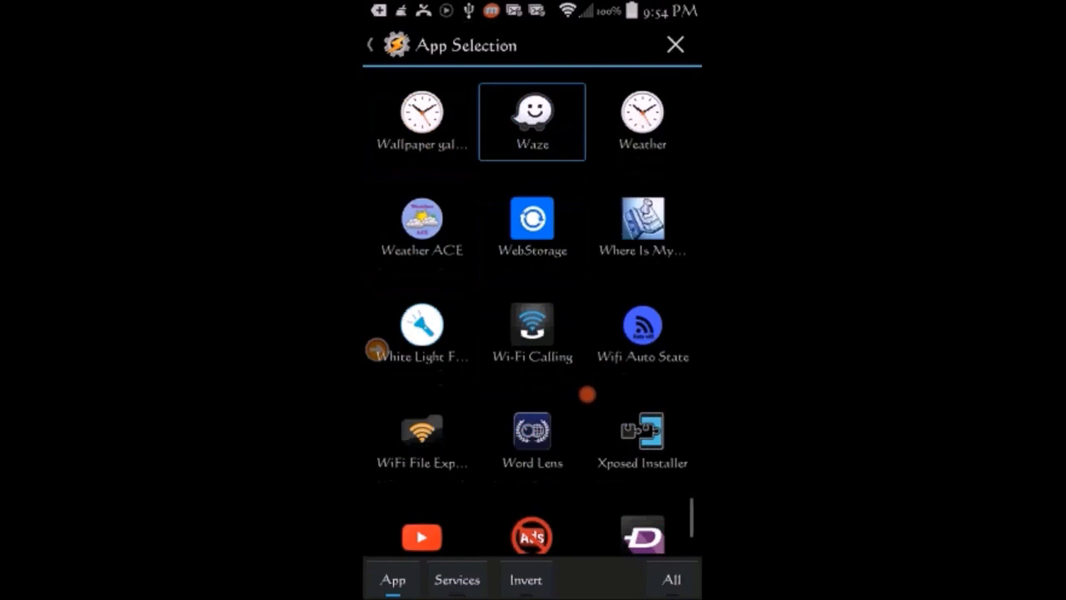
scroll(down, 3)
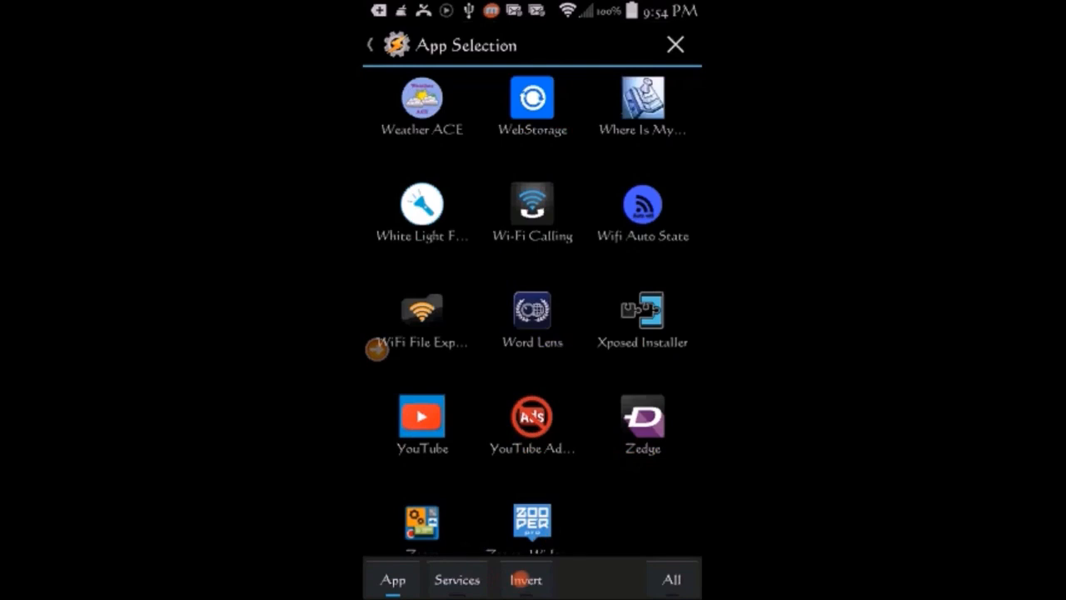
click(421, 416)
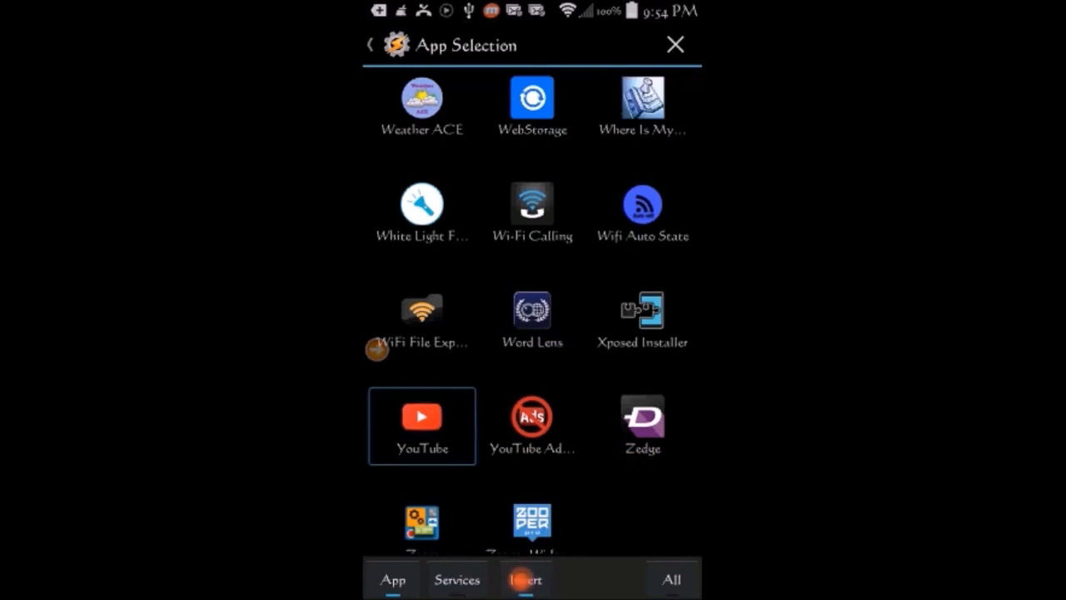
click(527, 579)
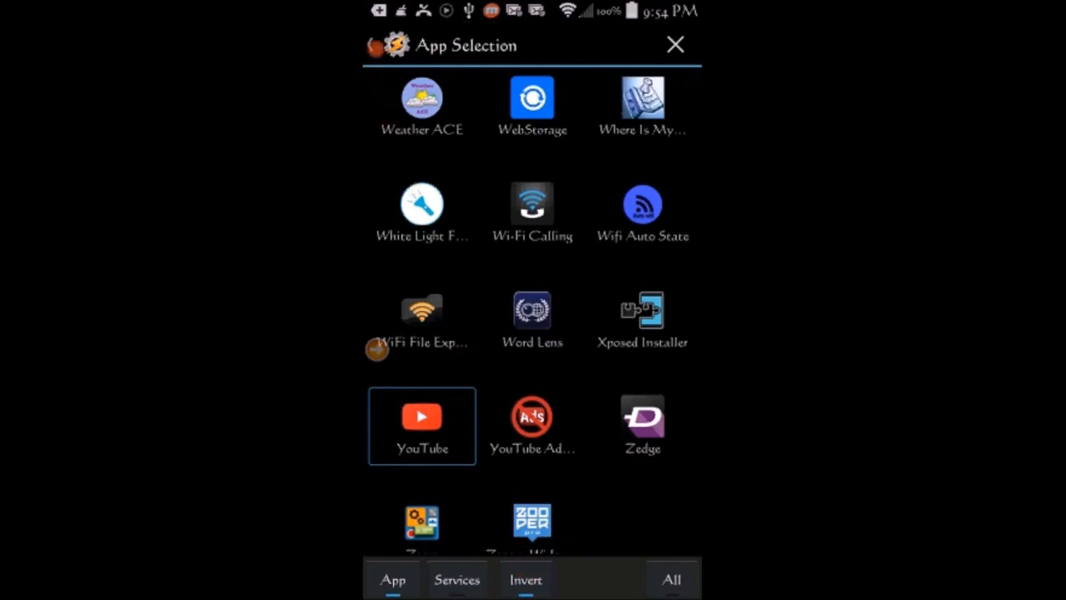
click(676, 43)
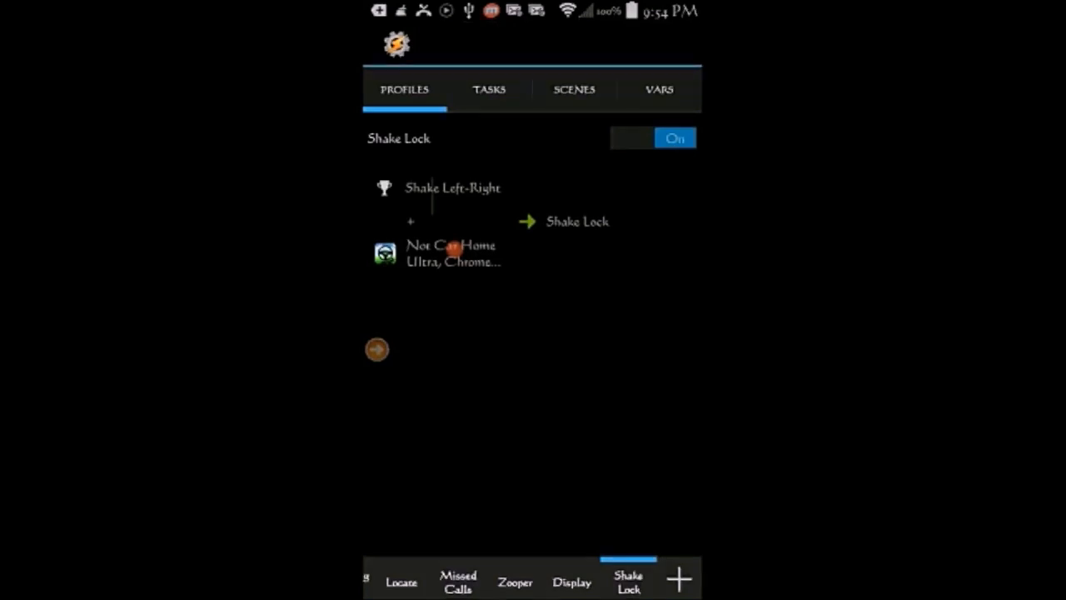
From the app exception context's options, start adding another state condition
click(450, 253)
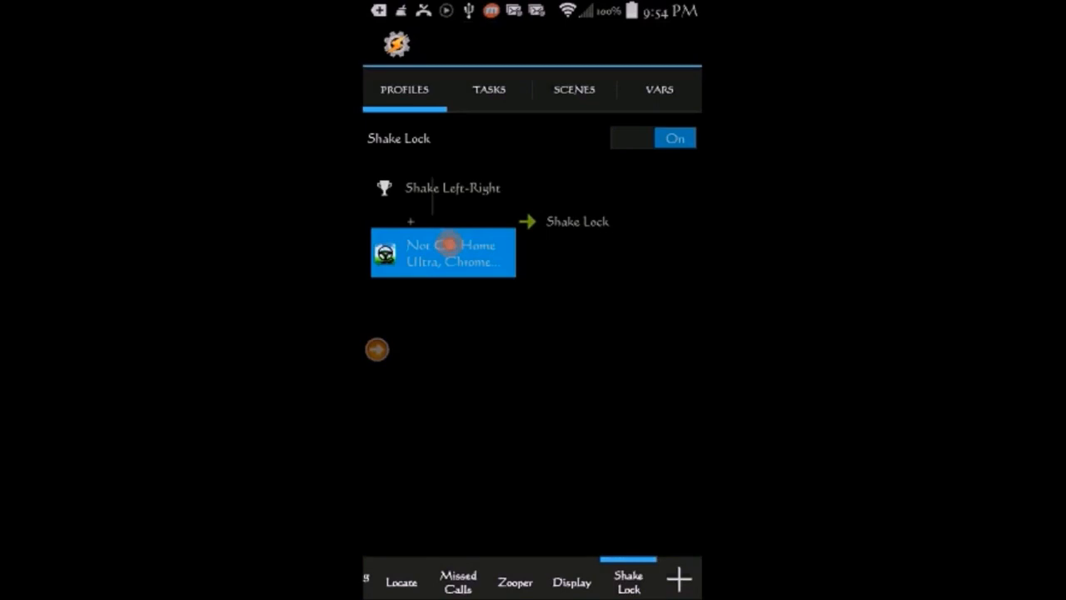
click(443, 251)
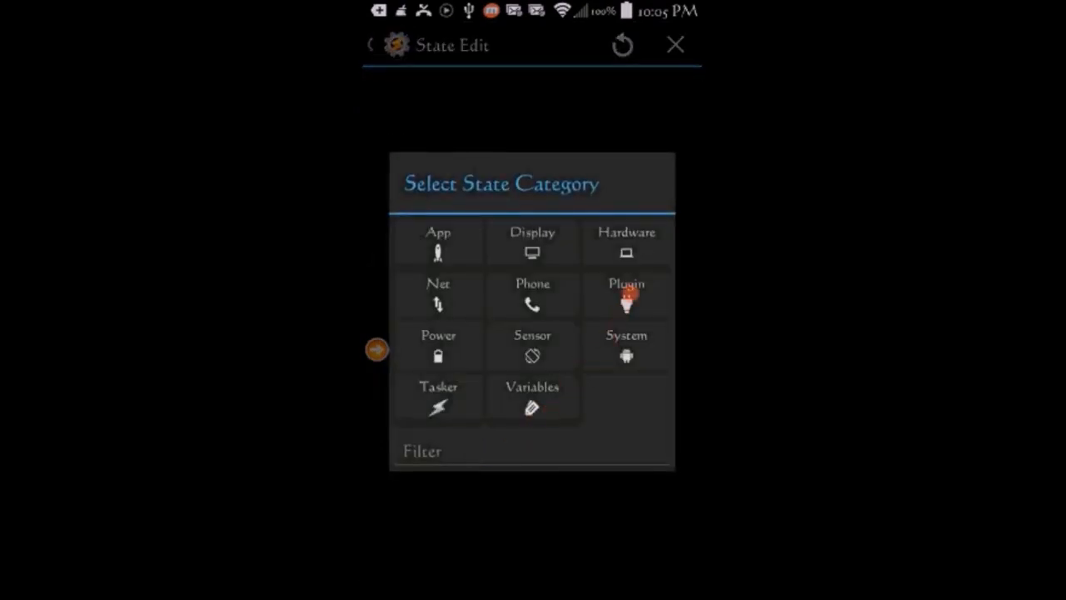
Add a Plugin > Movement Detection state and bring up its configuration
click(626, 293)
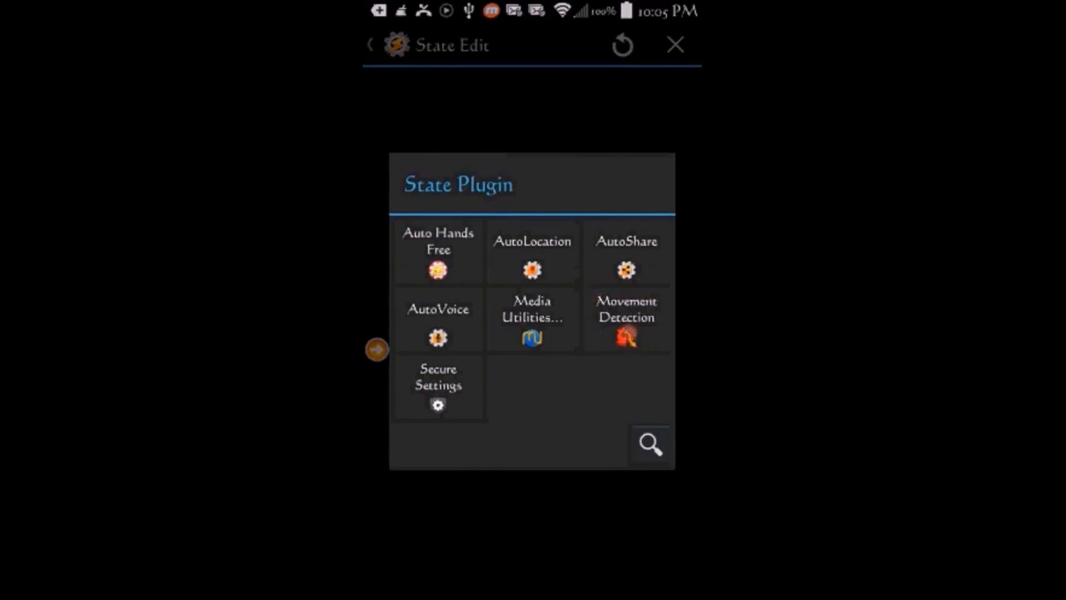
click(625, 320)
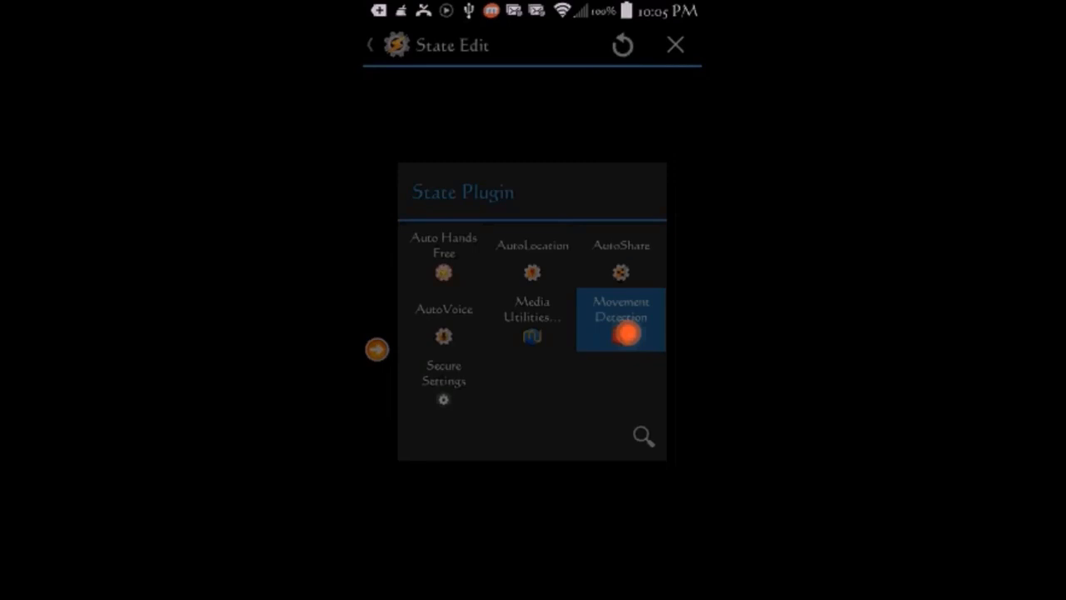
click(620, 320)
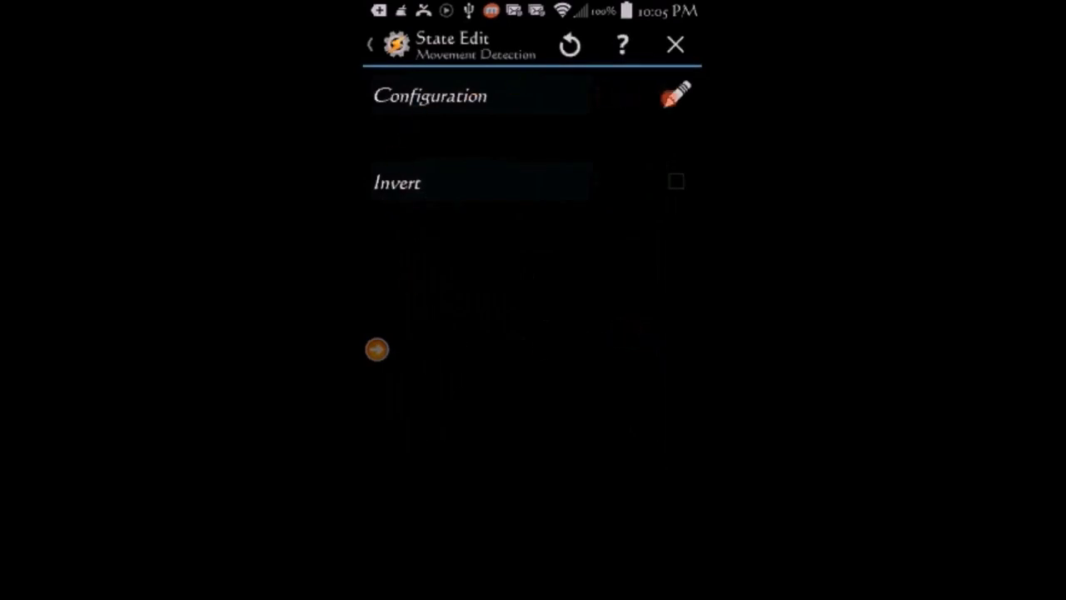
click(676, 95)
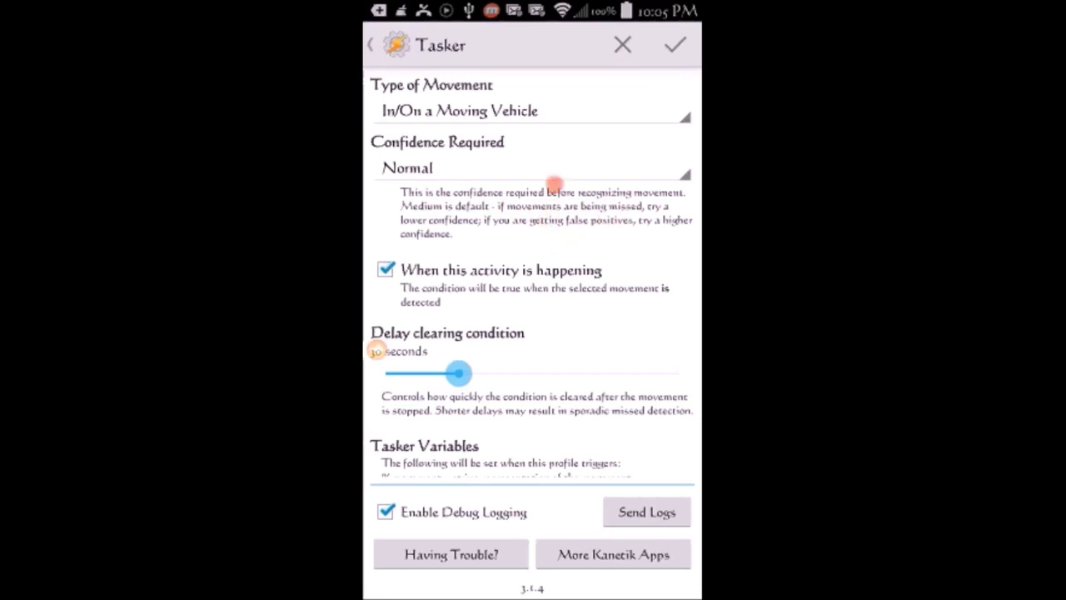
Configure In/On a Moving Vehicle at Normal confidence with 30-second clearing delay and save
click(531, 166)
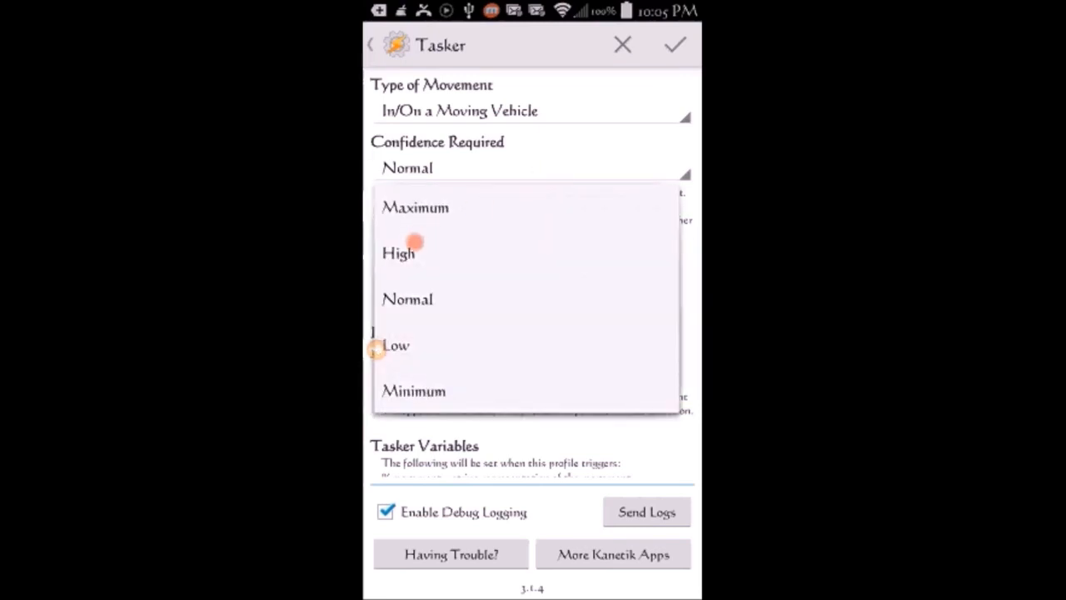
click(406, 300)
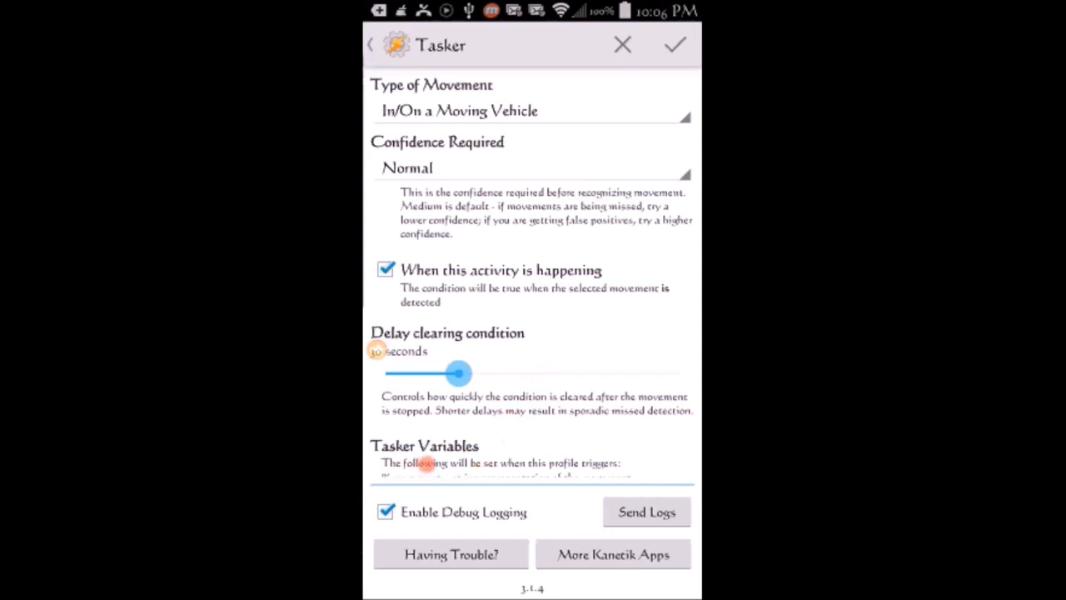
scroll(down, 3)
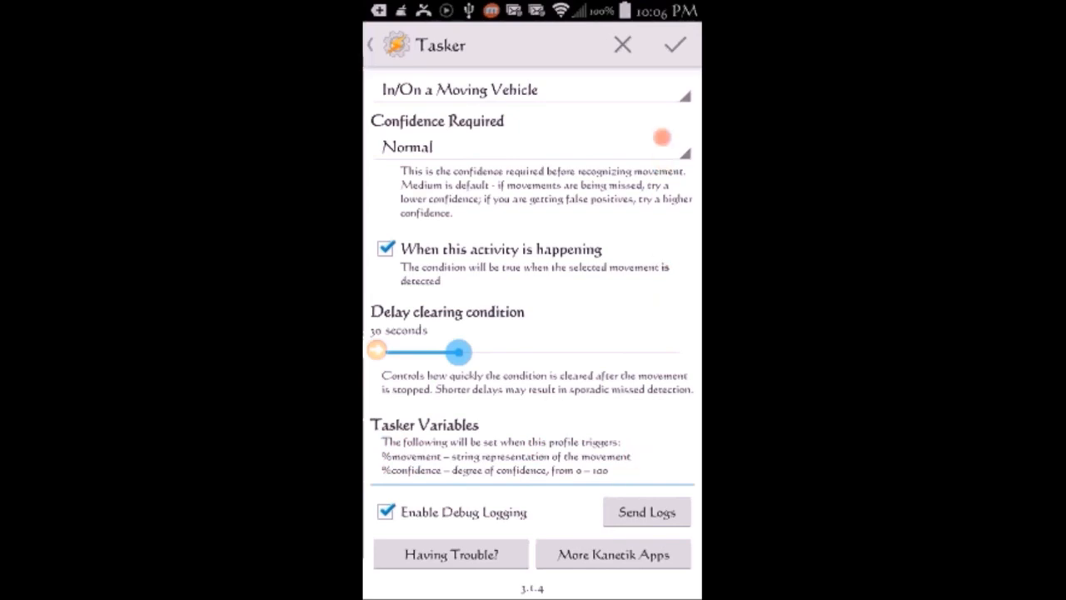
click(672, 45)
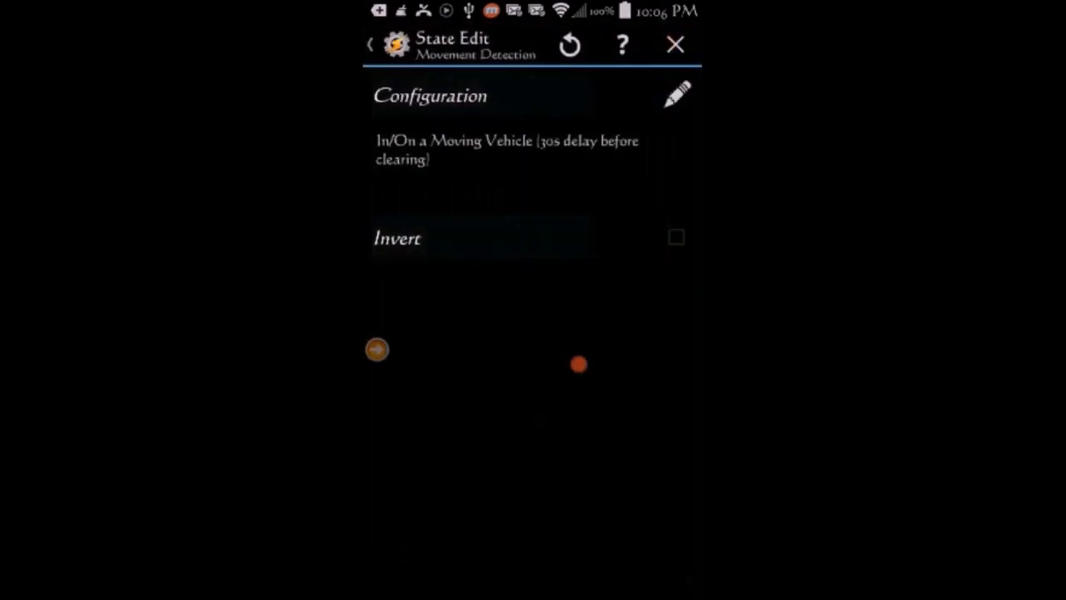
Tick Invert on the Movement Detection state and return to the Shake Lock profile
click(677, 237)
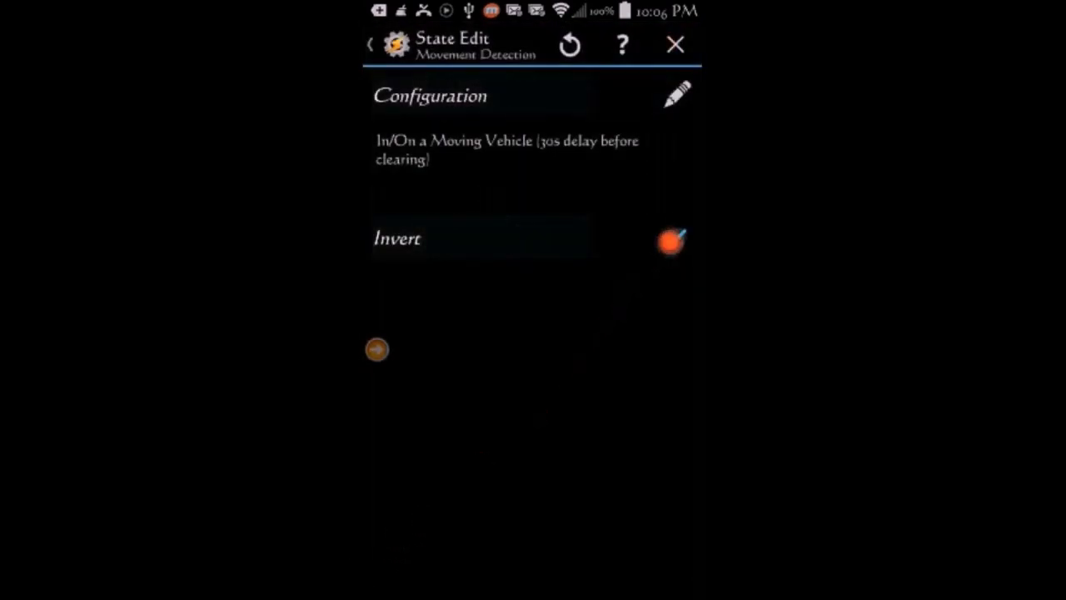
click(673, 240)
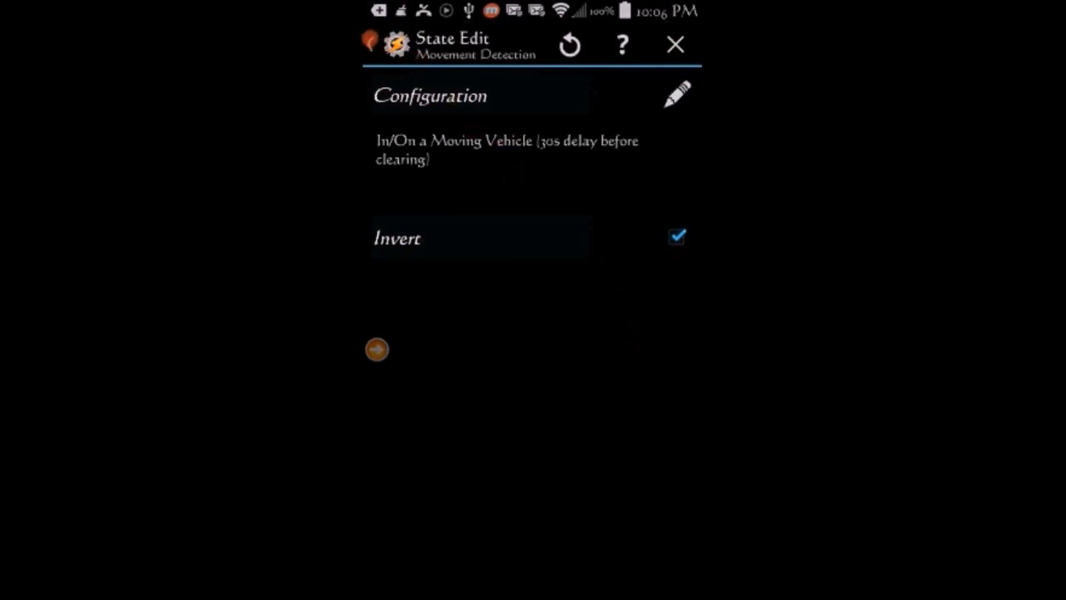
click(674, 45)
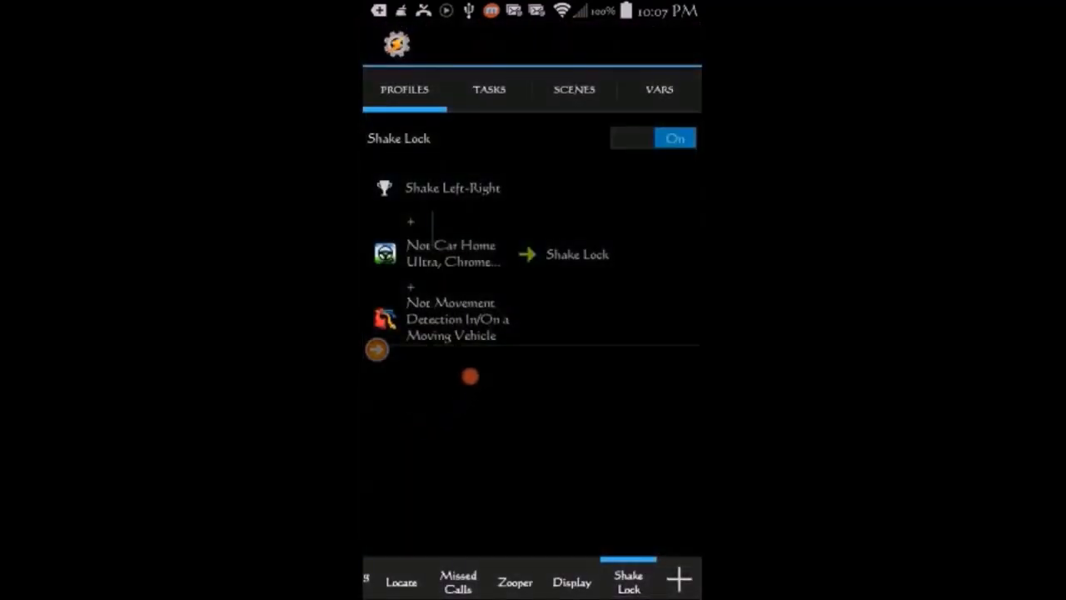
mouse_move(465, 376)
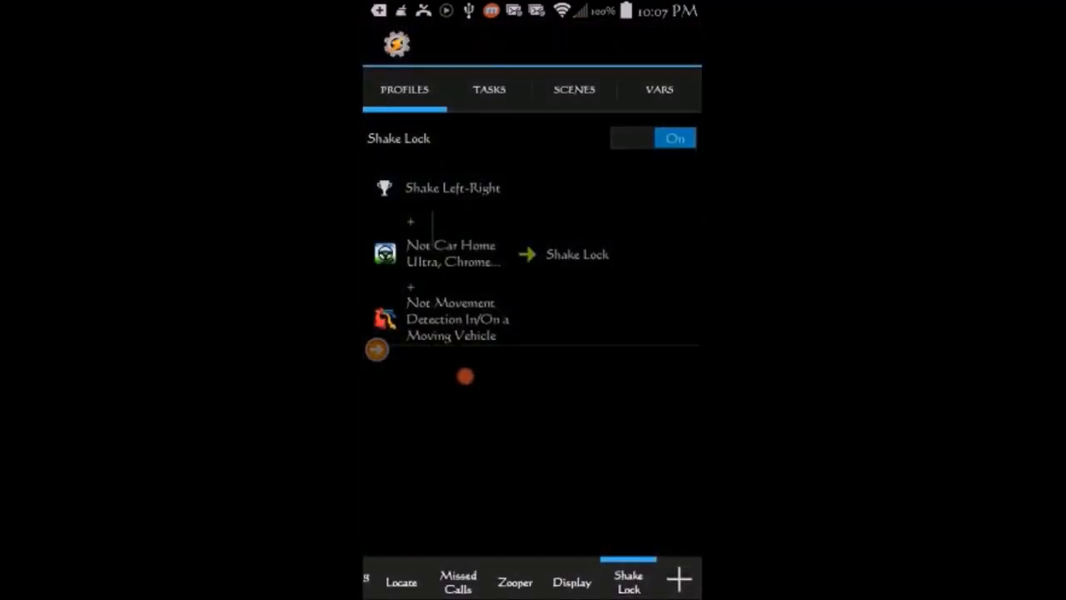